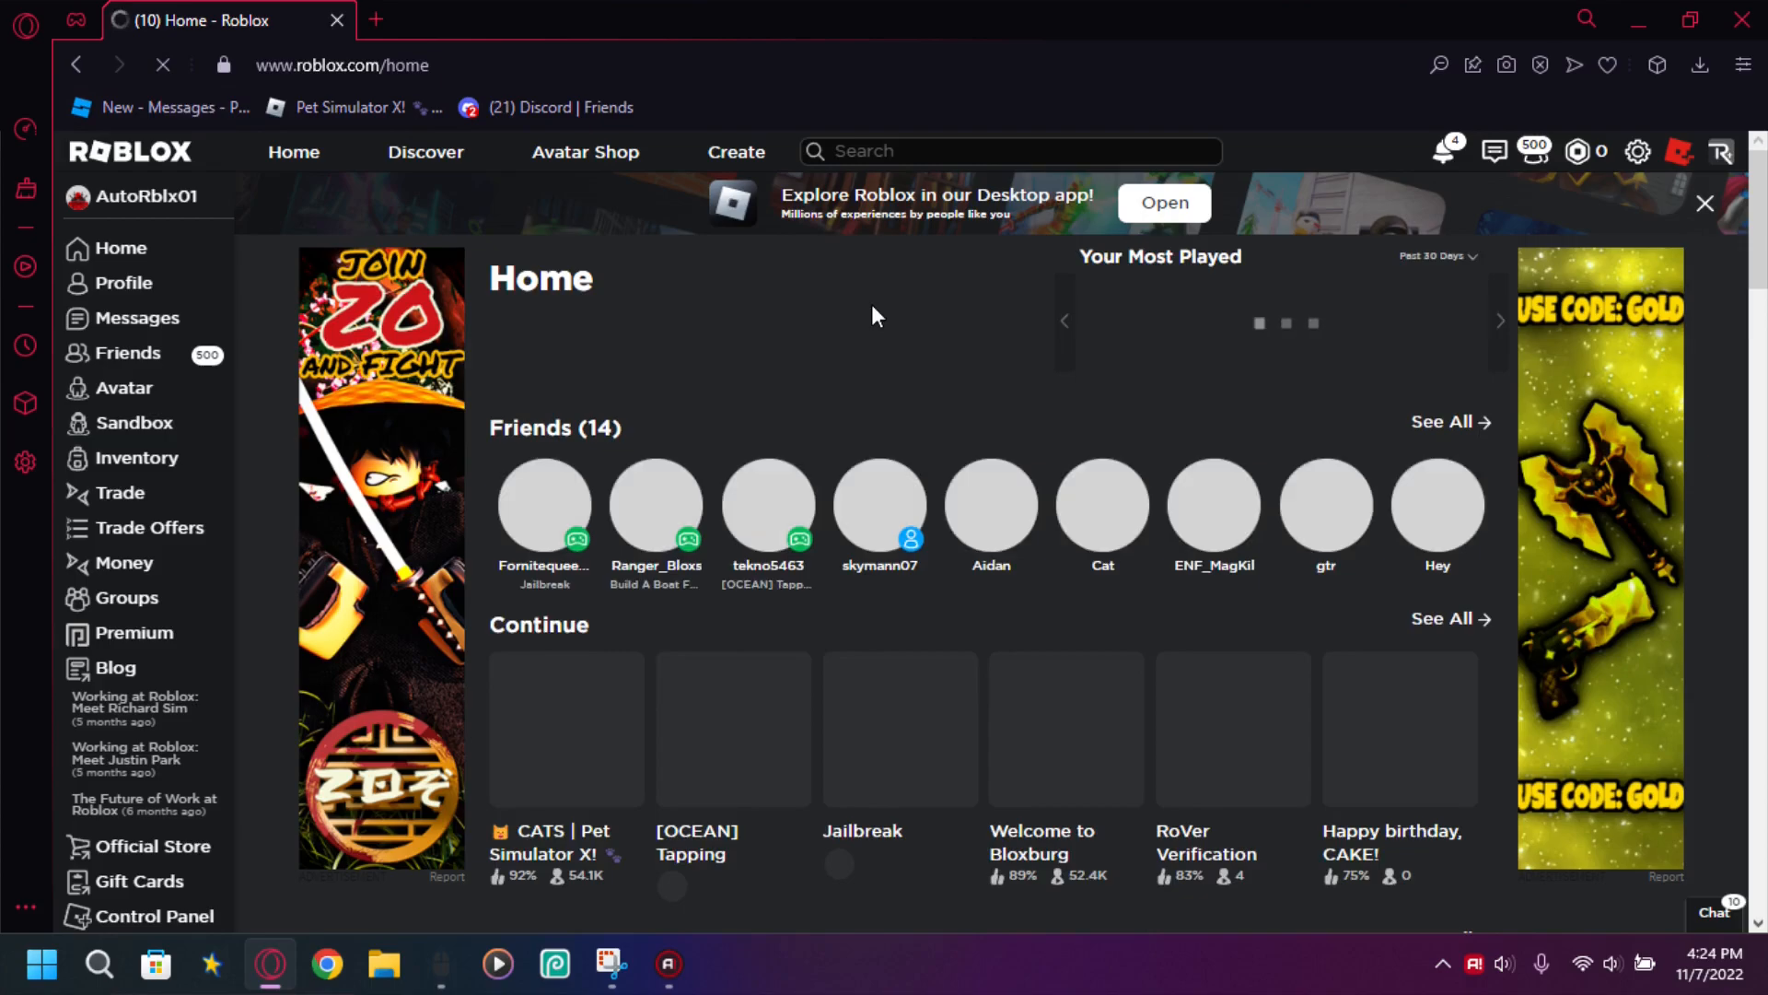
Join the friend's Jailbreak game from their avatar, then dismiss the Roblox download prompt
{"action": "left_click", "coordinate": [542, 504]}
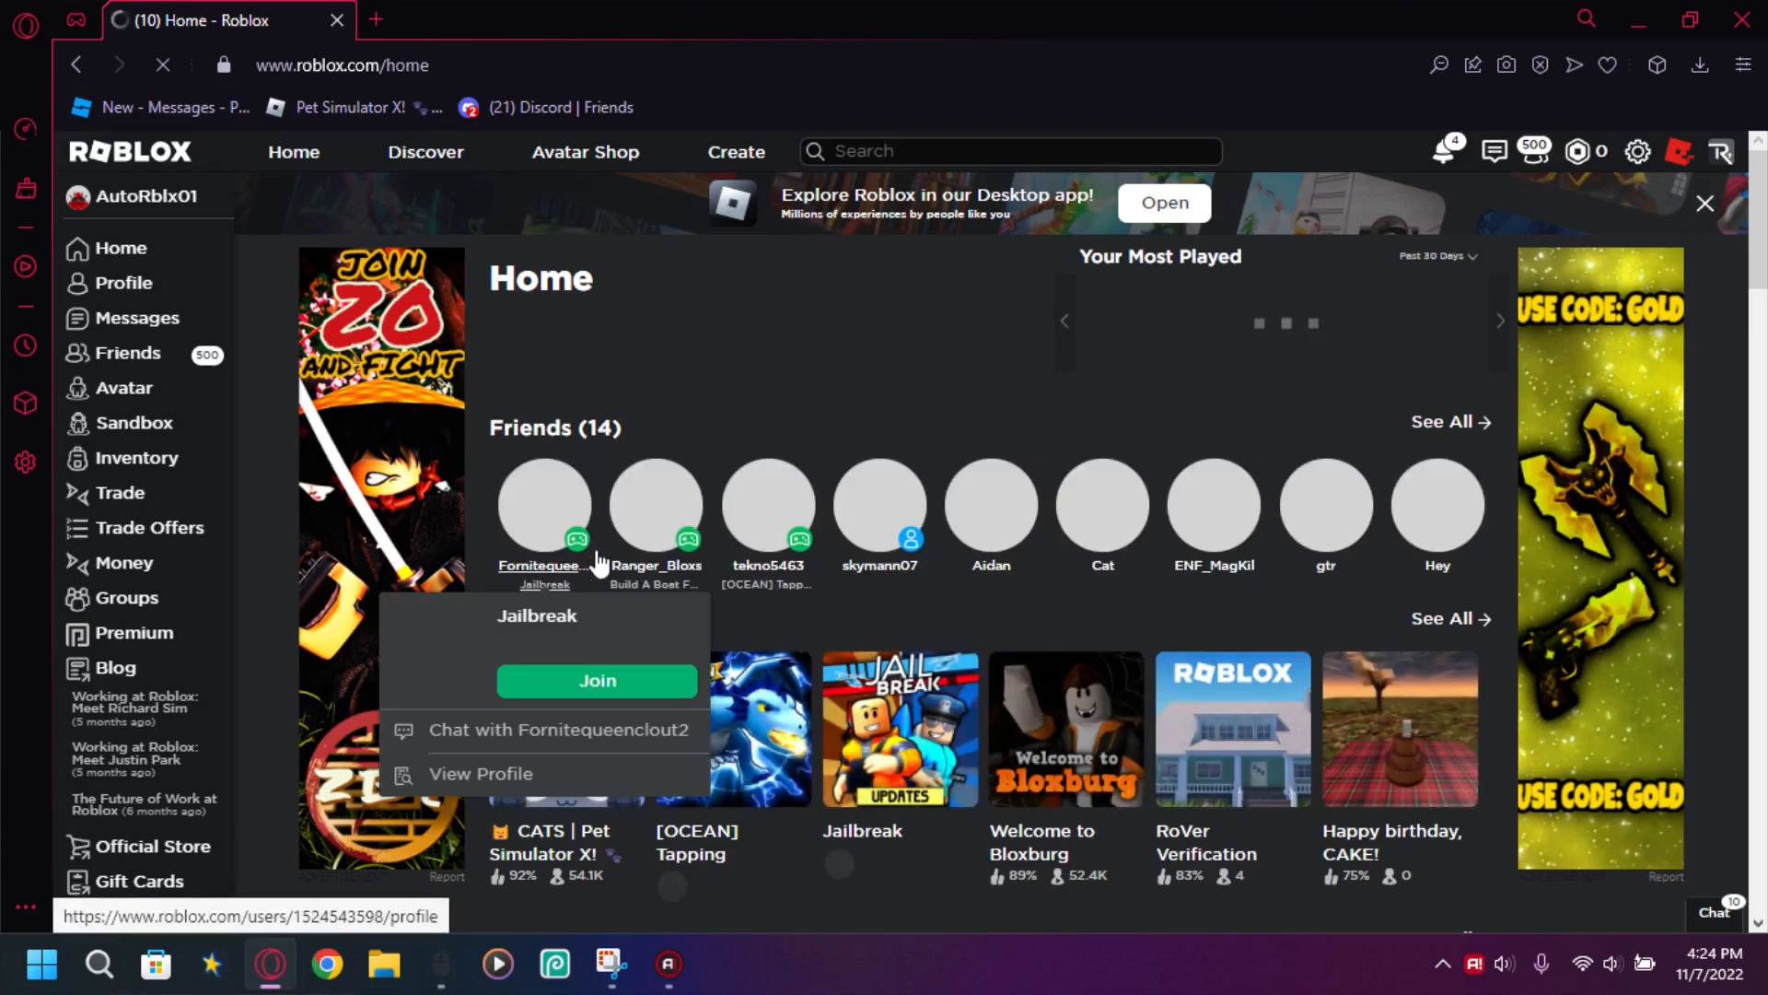
{"action": "left_click", "coordinate": [597, 679]}
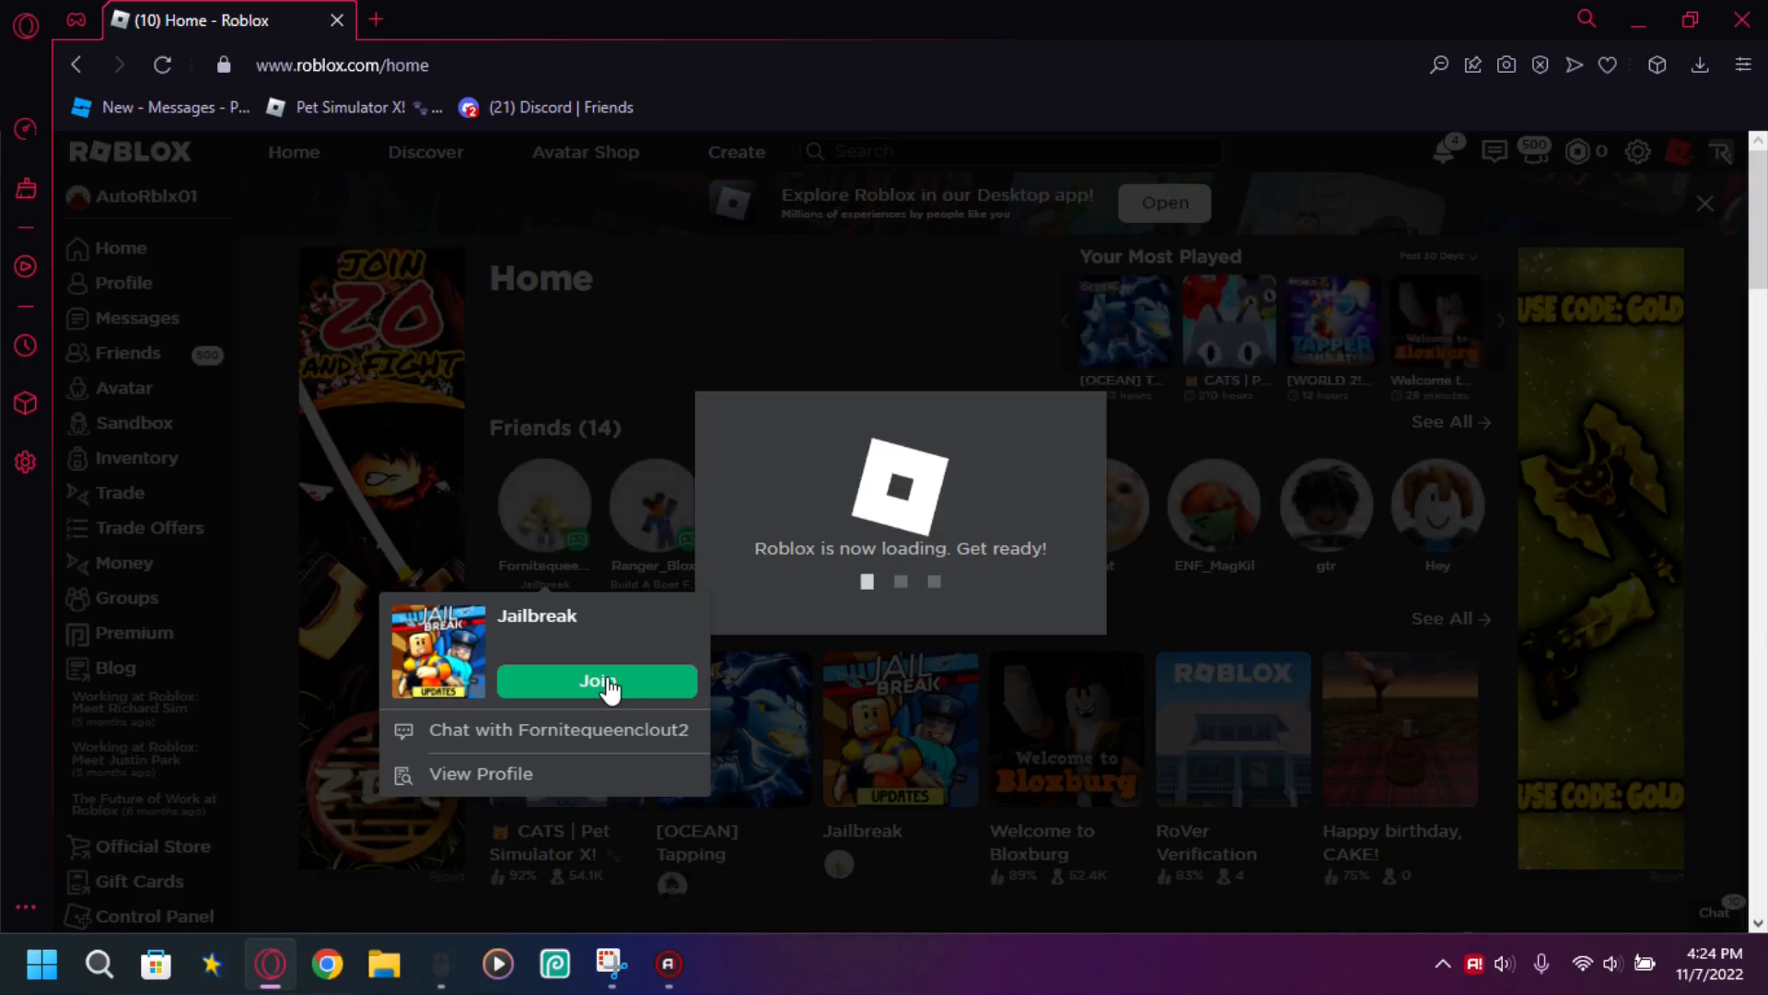
{"action": "left_click", "coordinate": [595, 682]}
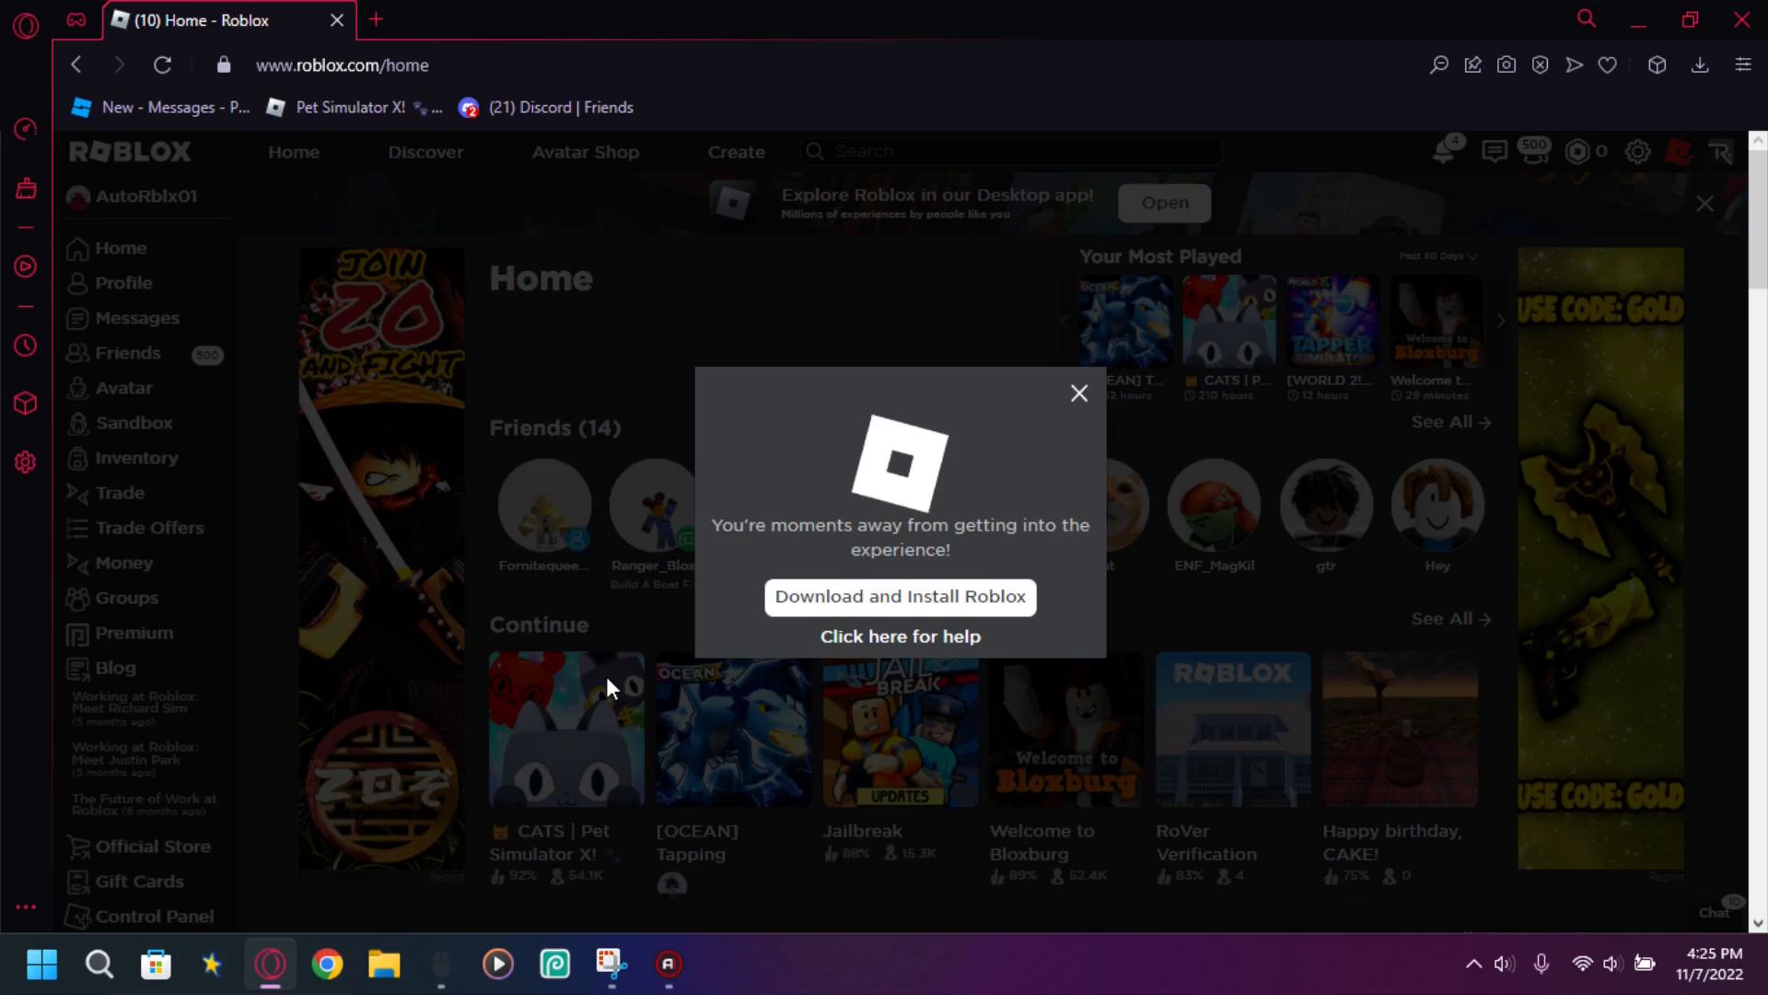
{"action": "left_click", "coordinate": [1076, 393]}
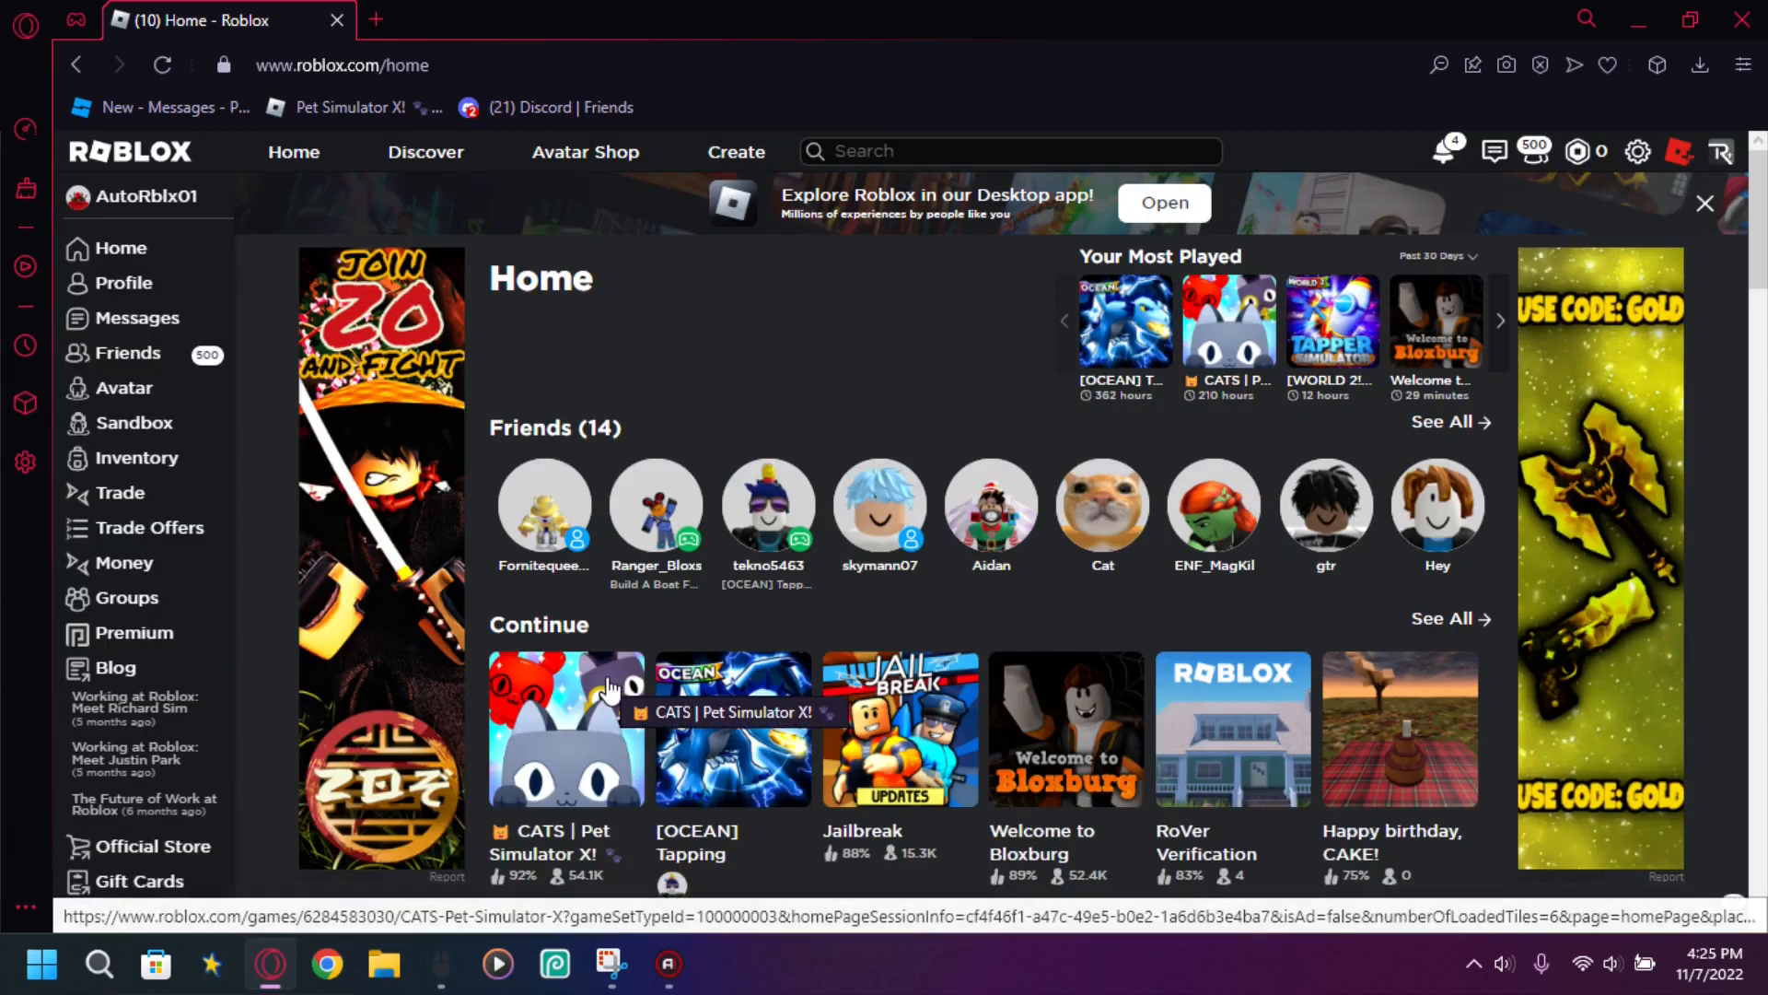
{"action": "mouse_move", "coordinate": [609, 688]}
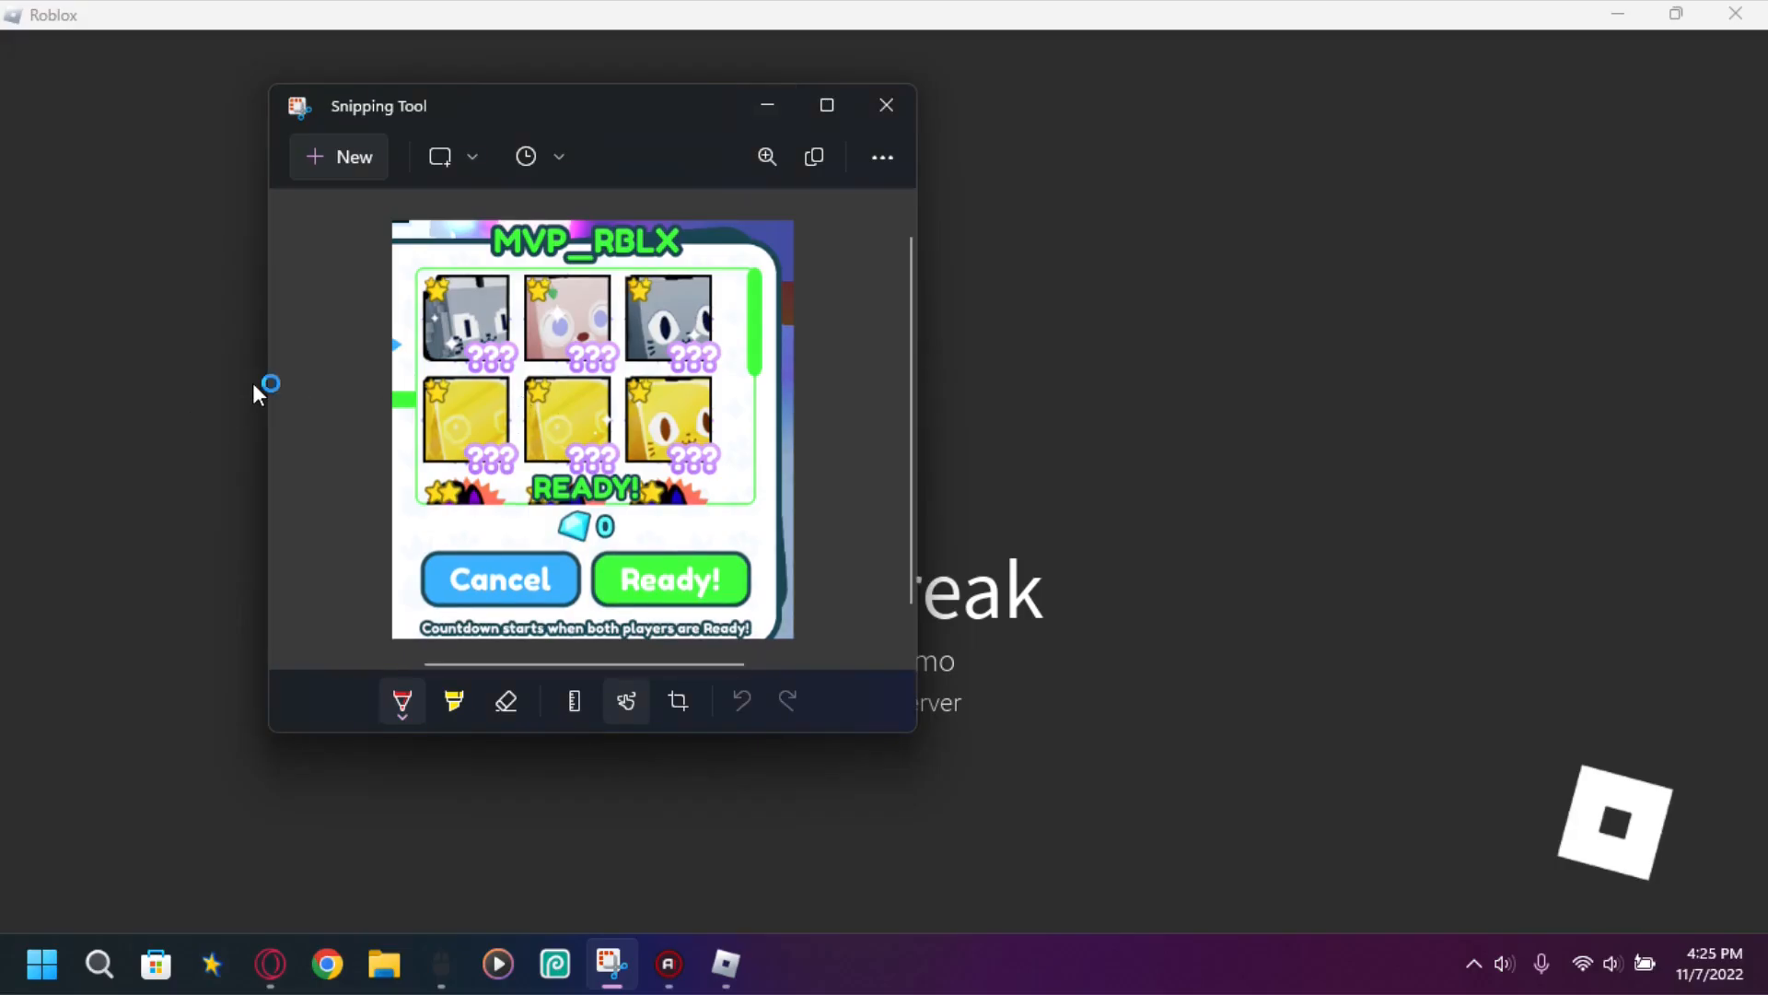
{"action": "mouse_move", "coordinate": [418, 380]}
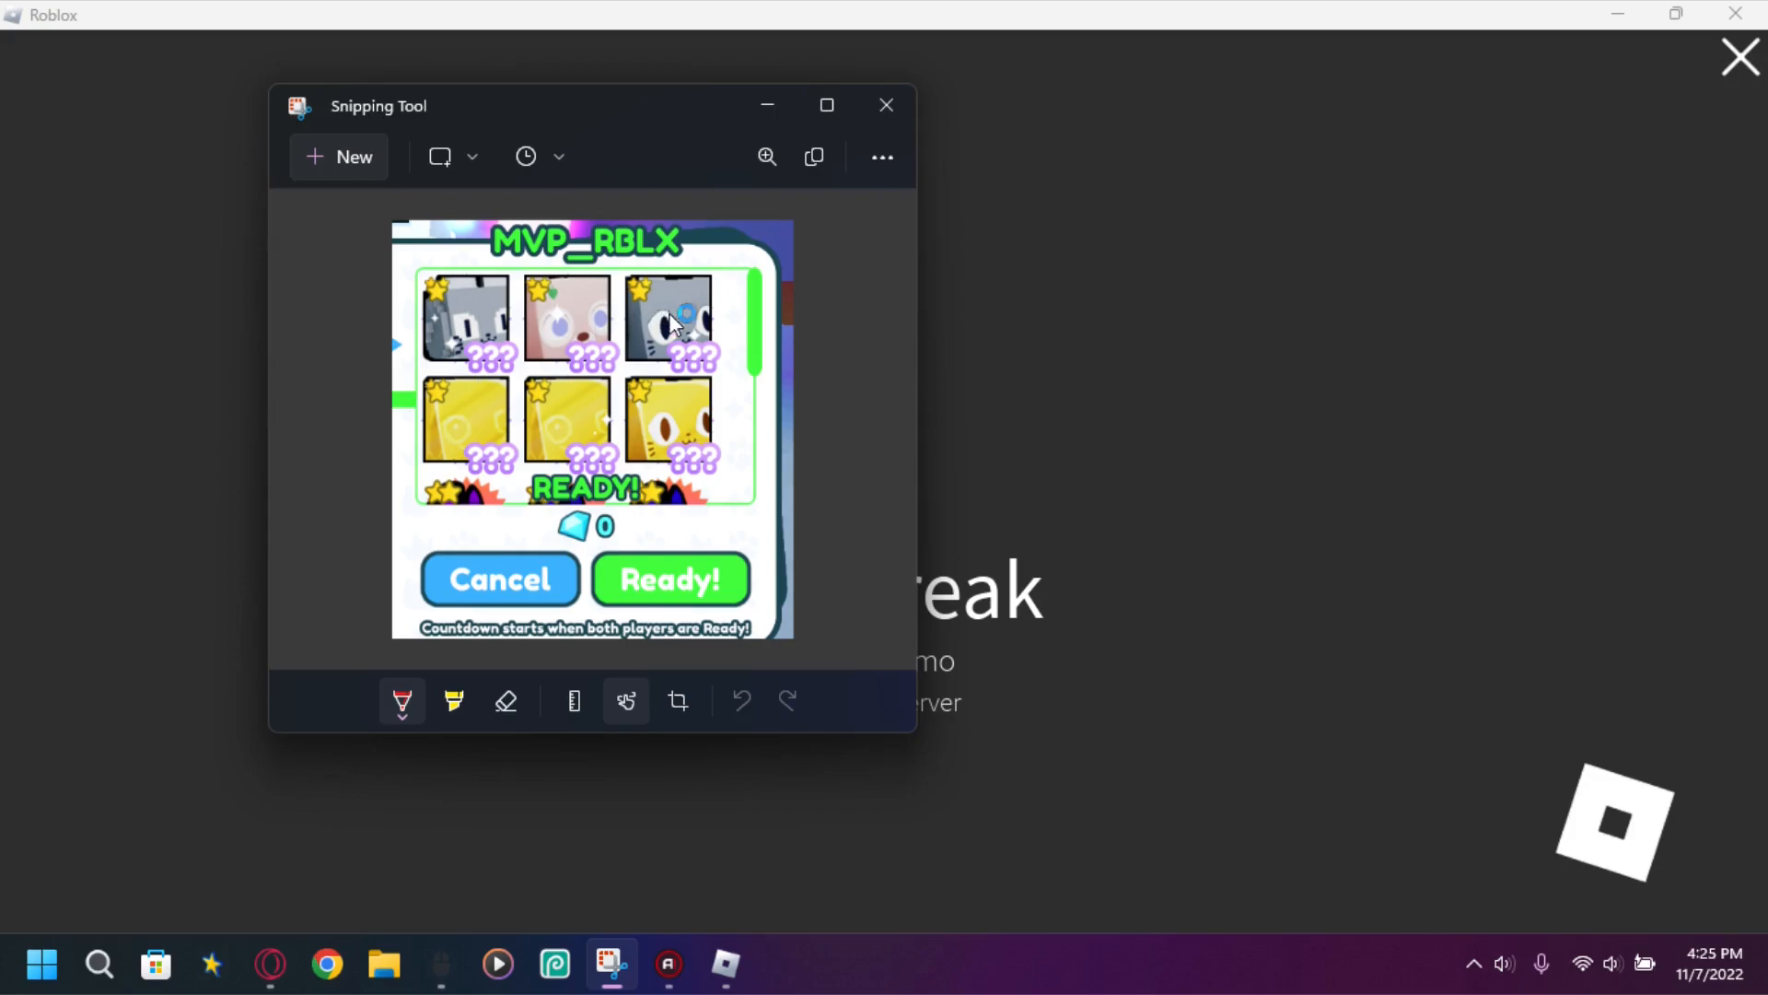
{"action": "mouse_move", "coordinate": [633, 452]}
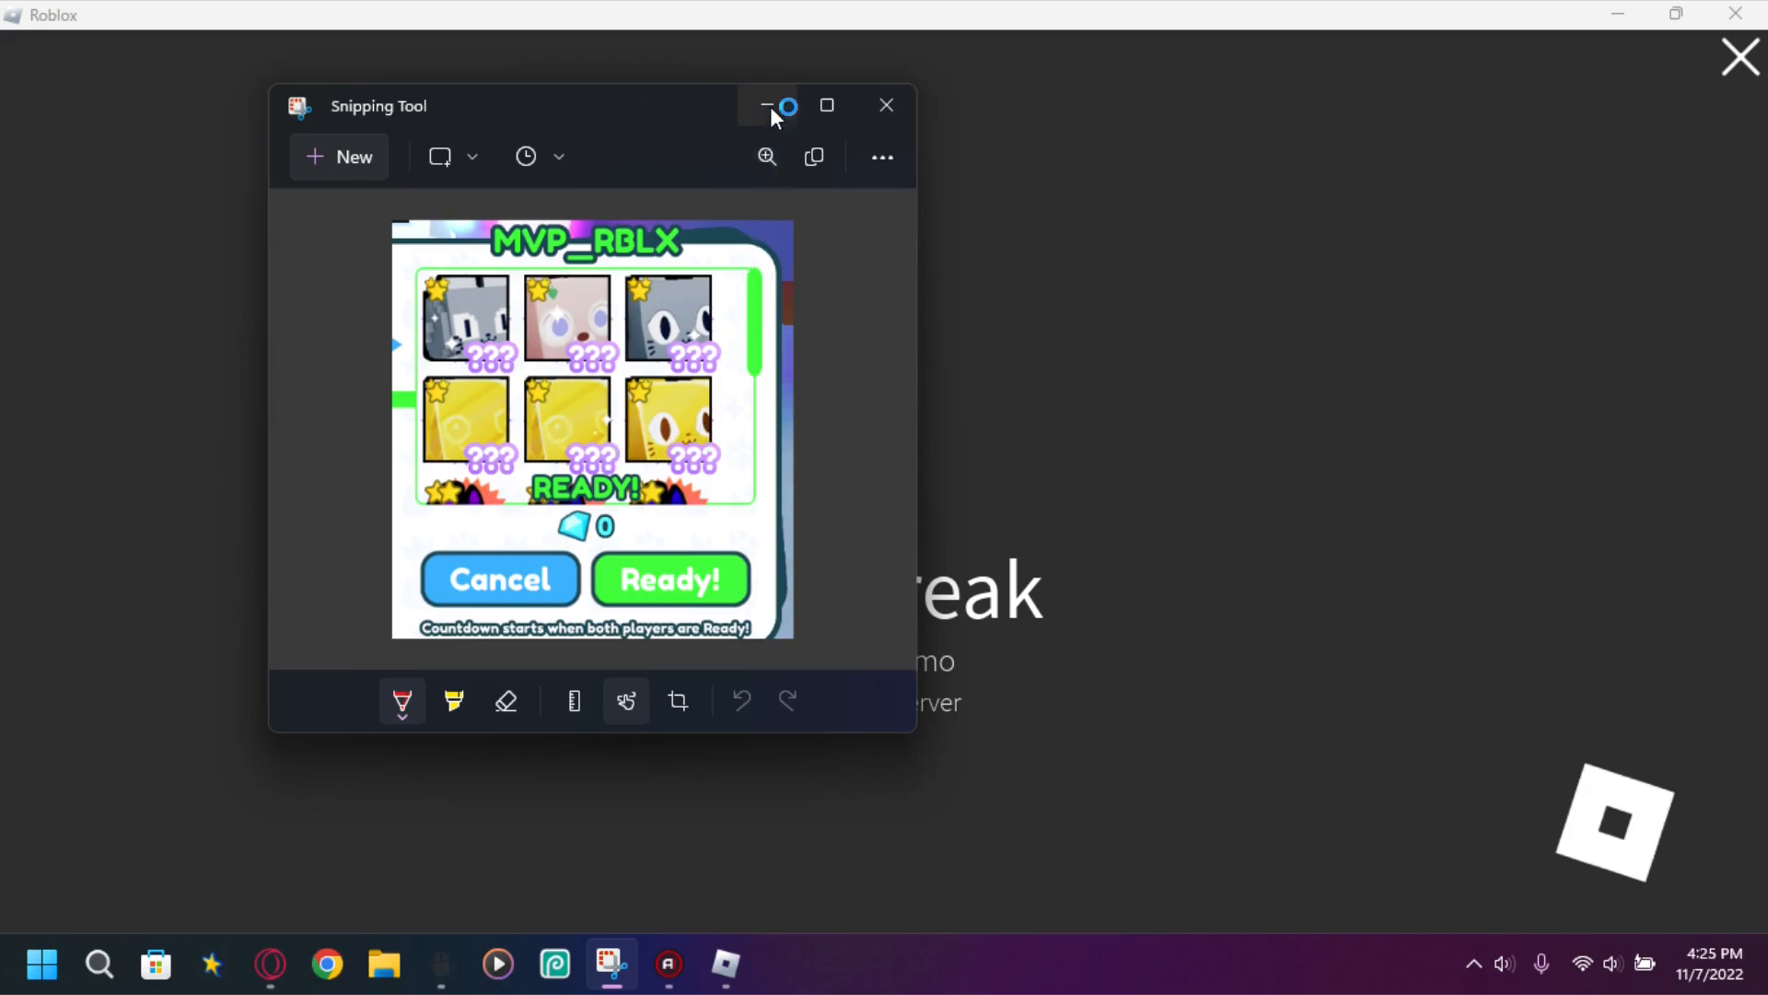
{"action": "mouse_move", "coordinate": [1194, 313]}
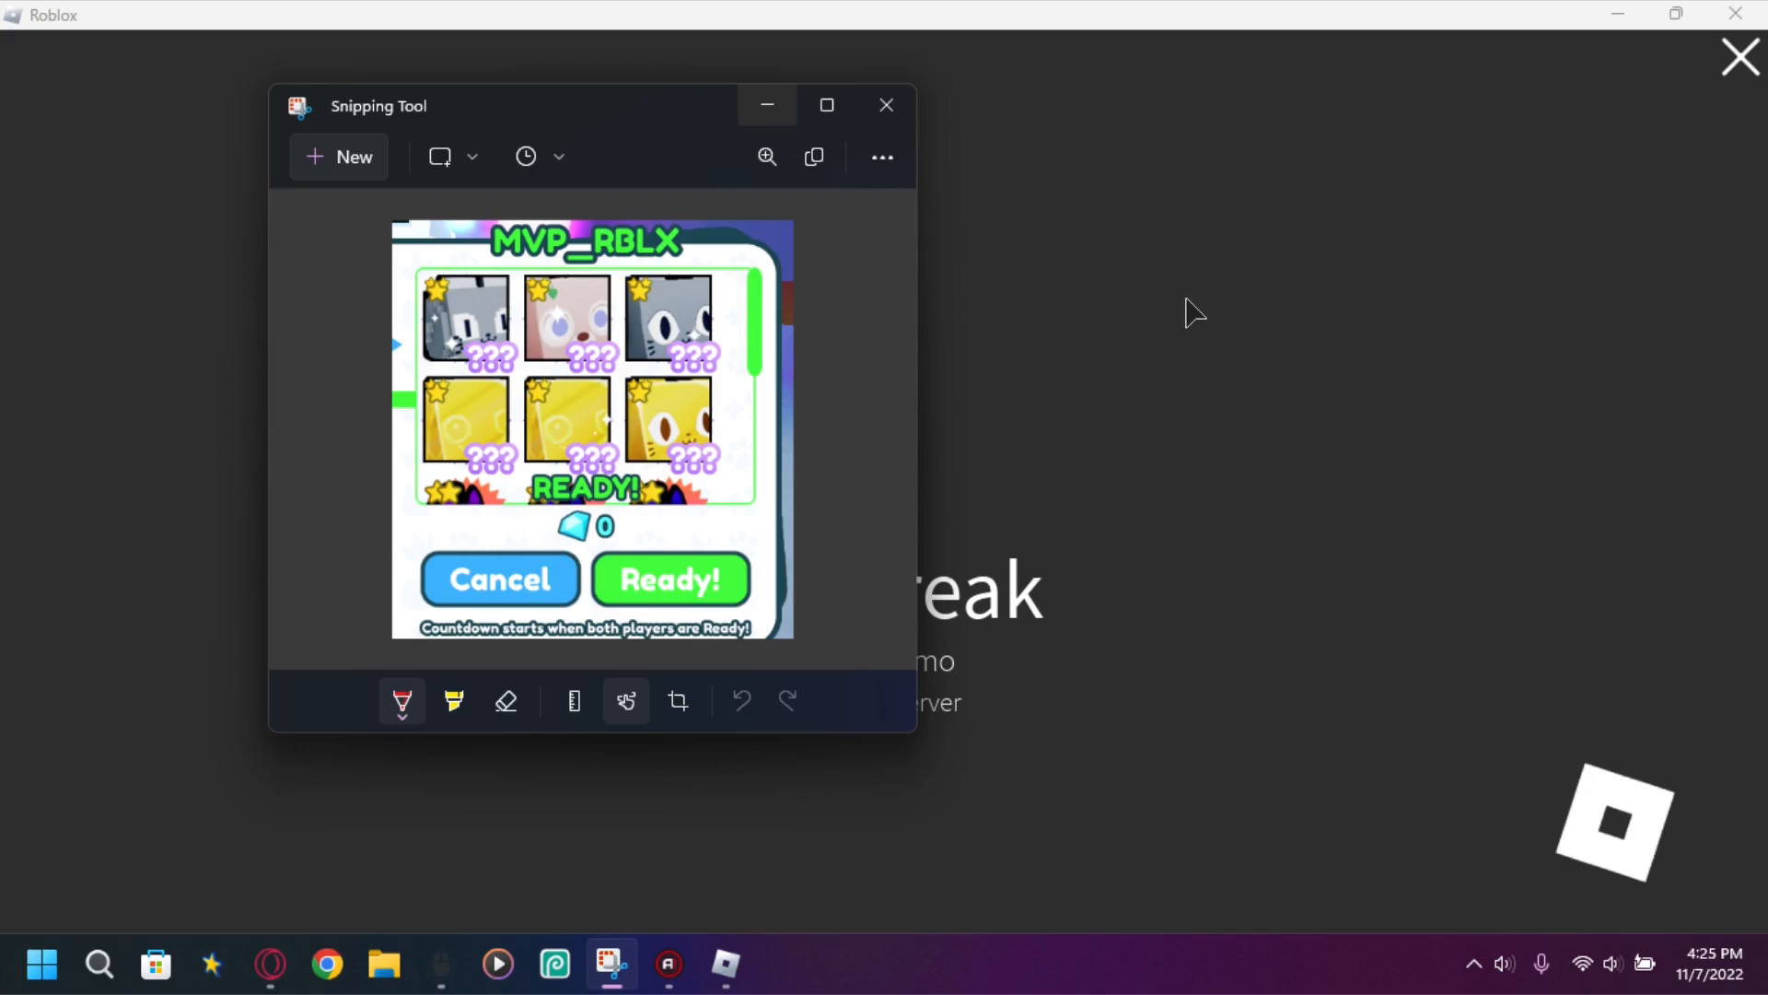
{"action": "left_click", "coordinate": [885, 105]}
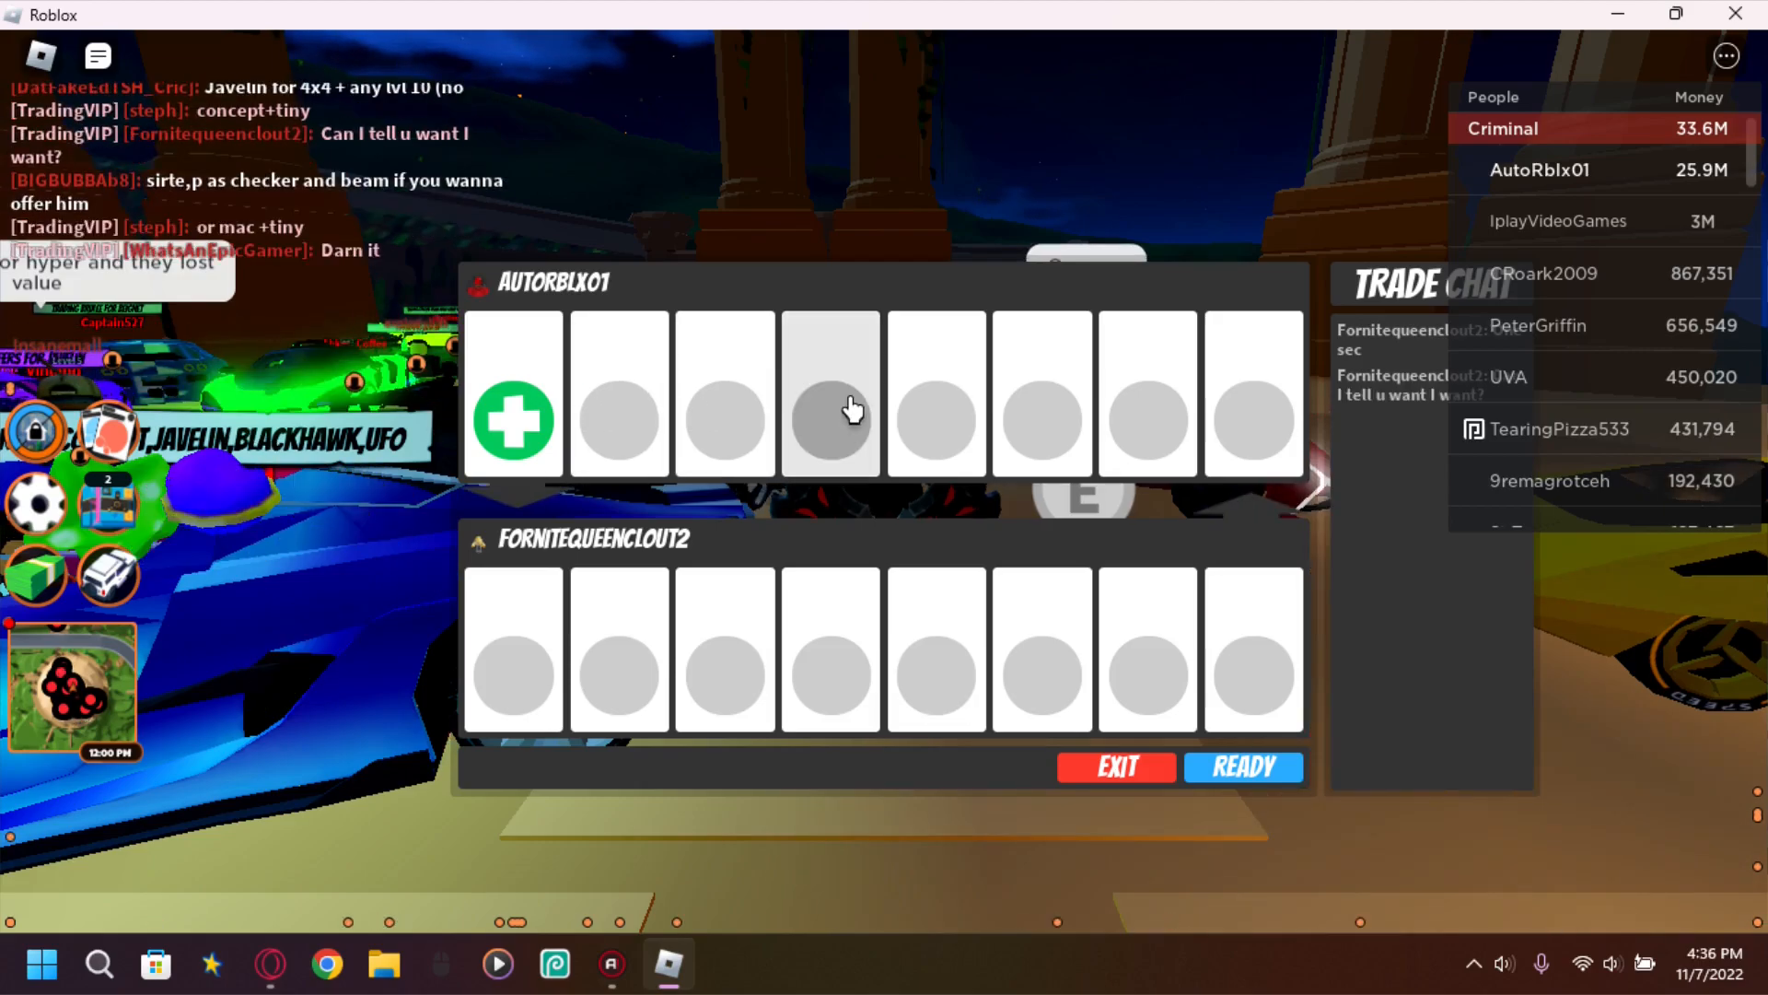
{"action": "mouse_move", "coordinate": [506, 440]}
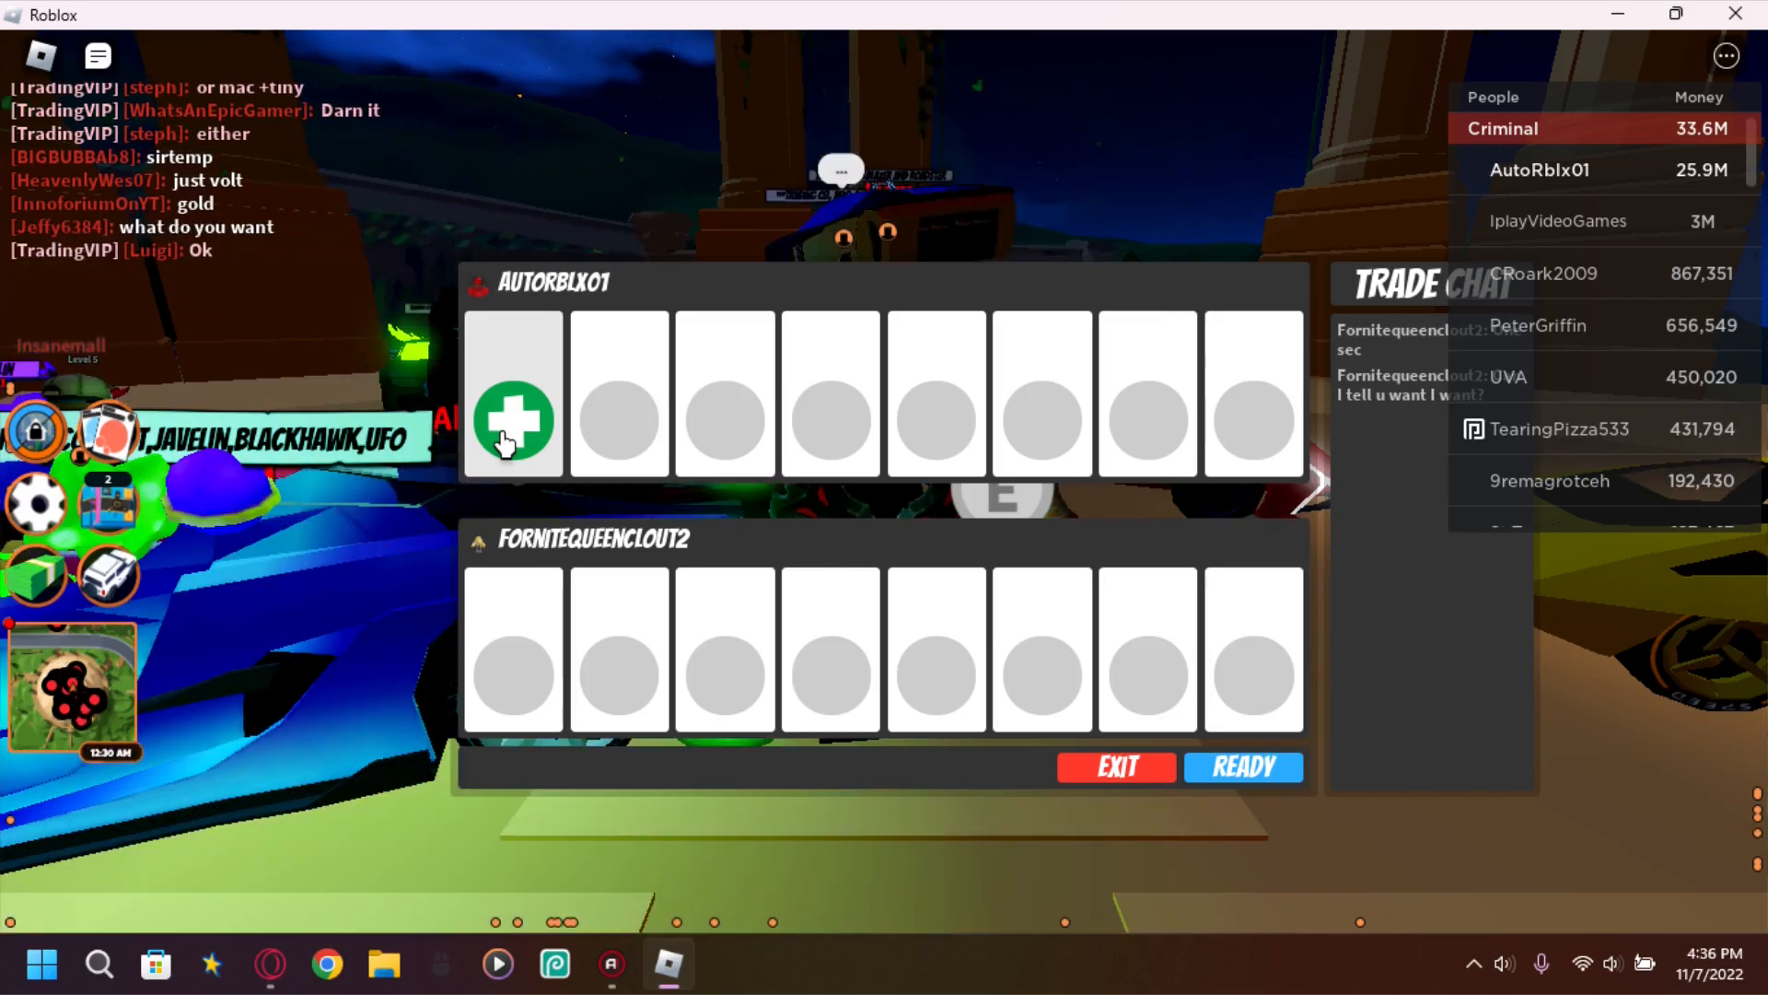
Begin adding a vehicle to your side of the Jailbreak trade
{"action": "left_click", "coordinate": [514, 423]}
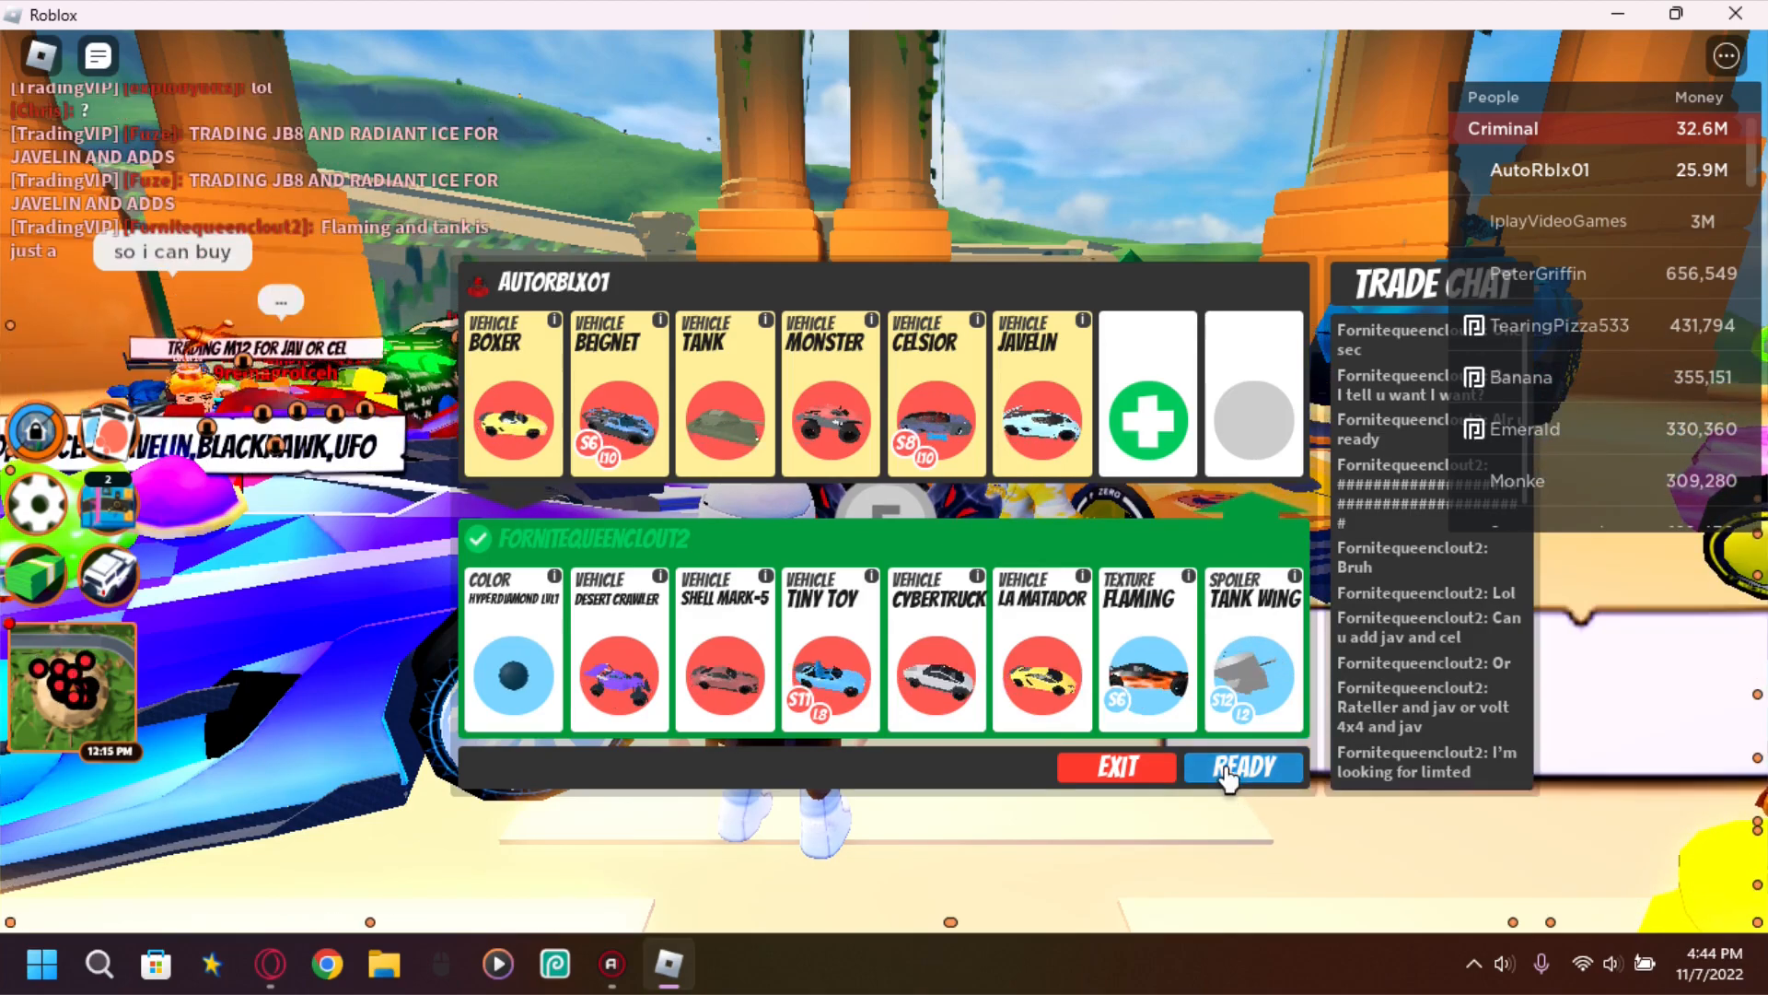
{"action": "left_click", "coordinate": [1242, 767]}
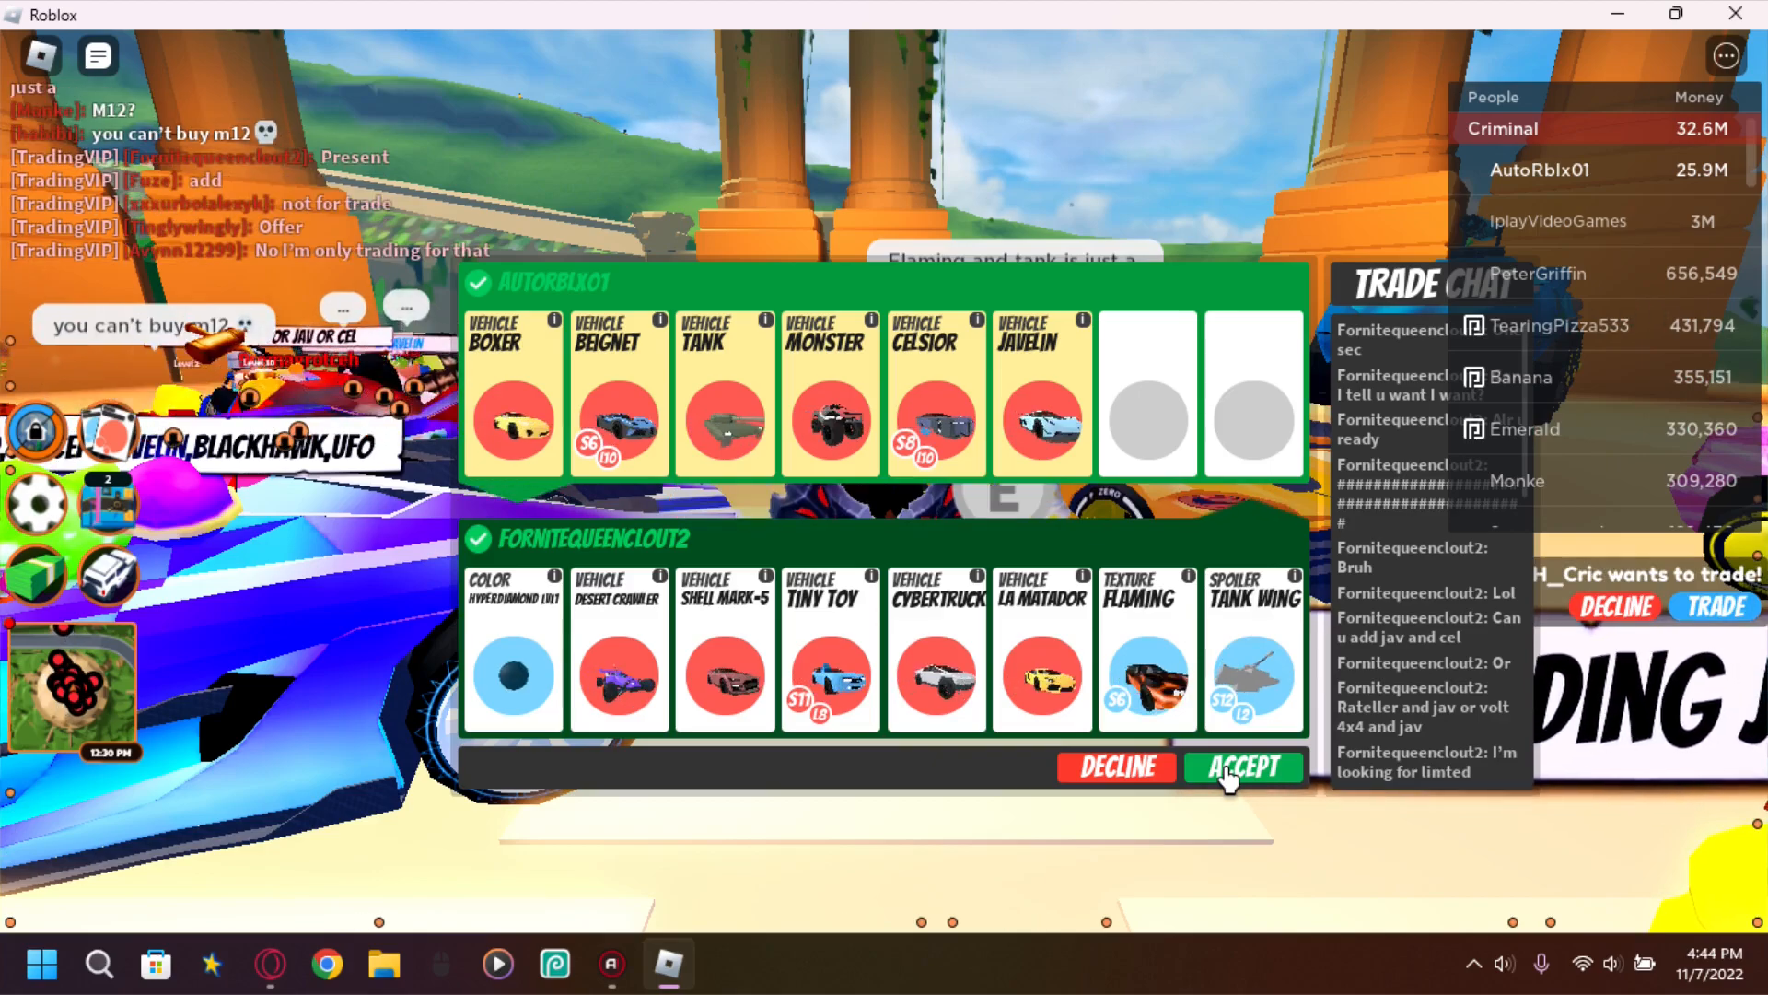
{"action": "left_click", "coordinate": [1242, 767]}
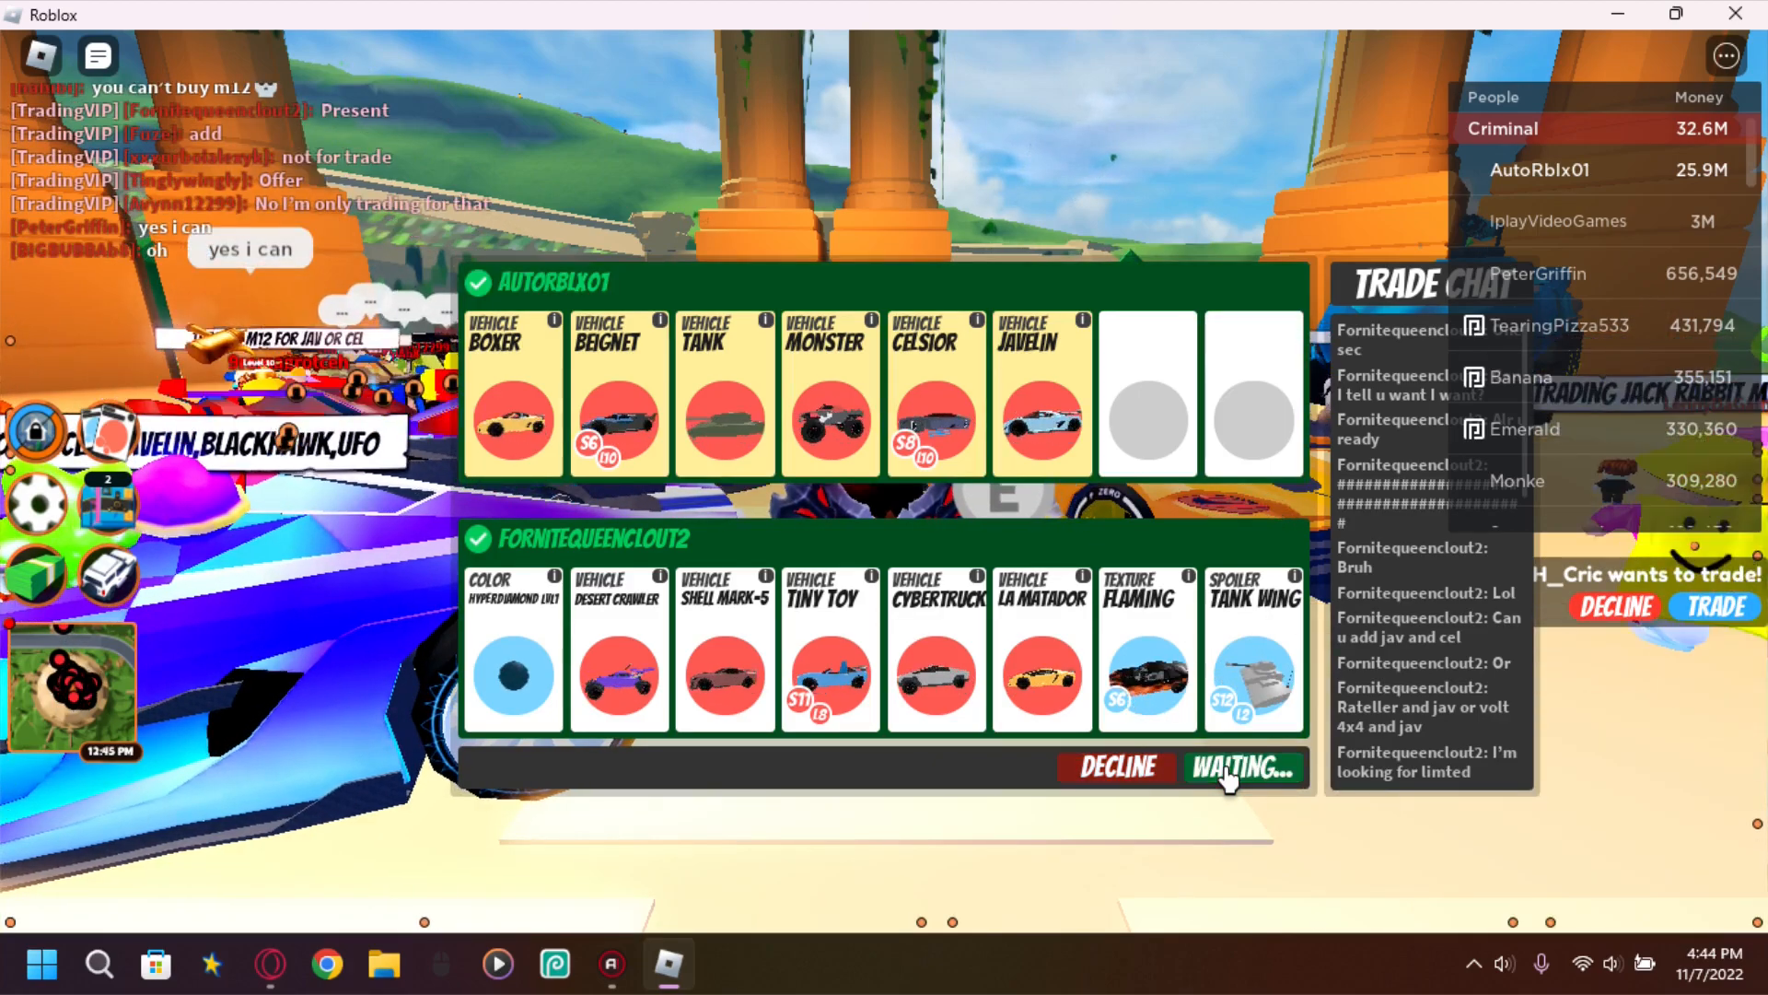
{"action": "left_click", "coordinate": [1241, 767]}
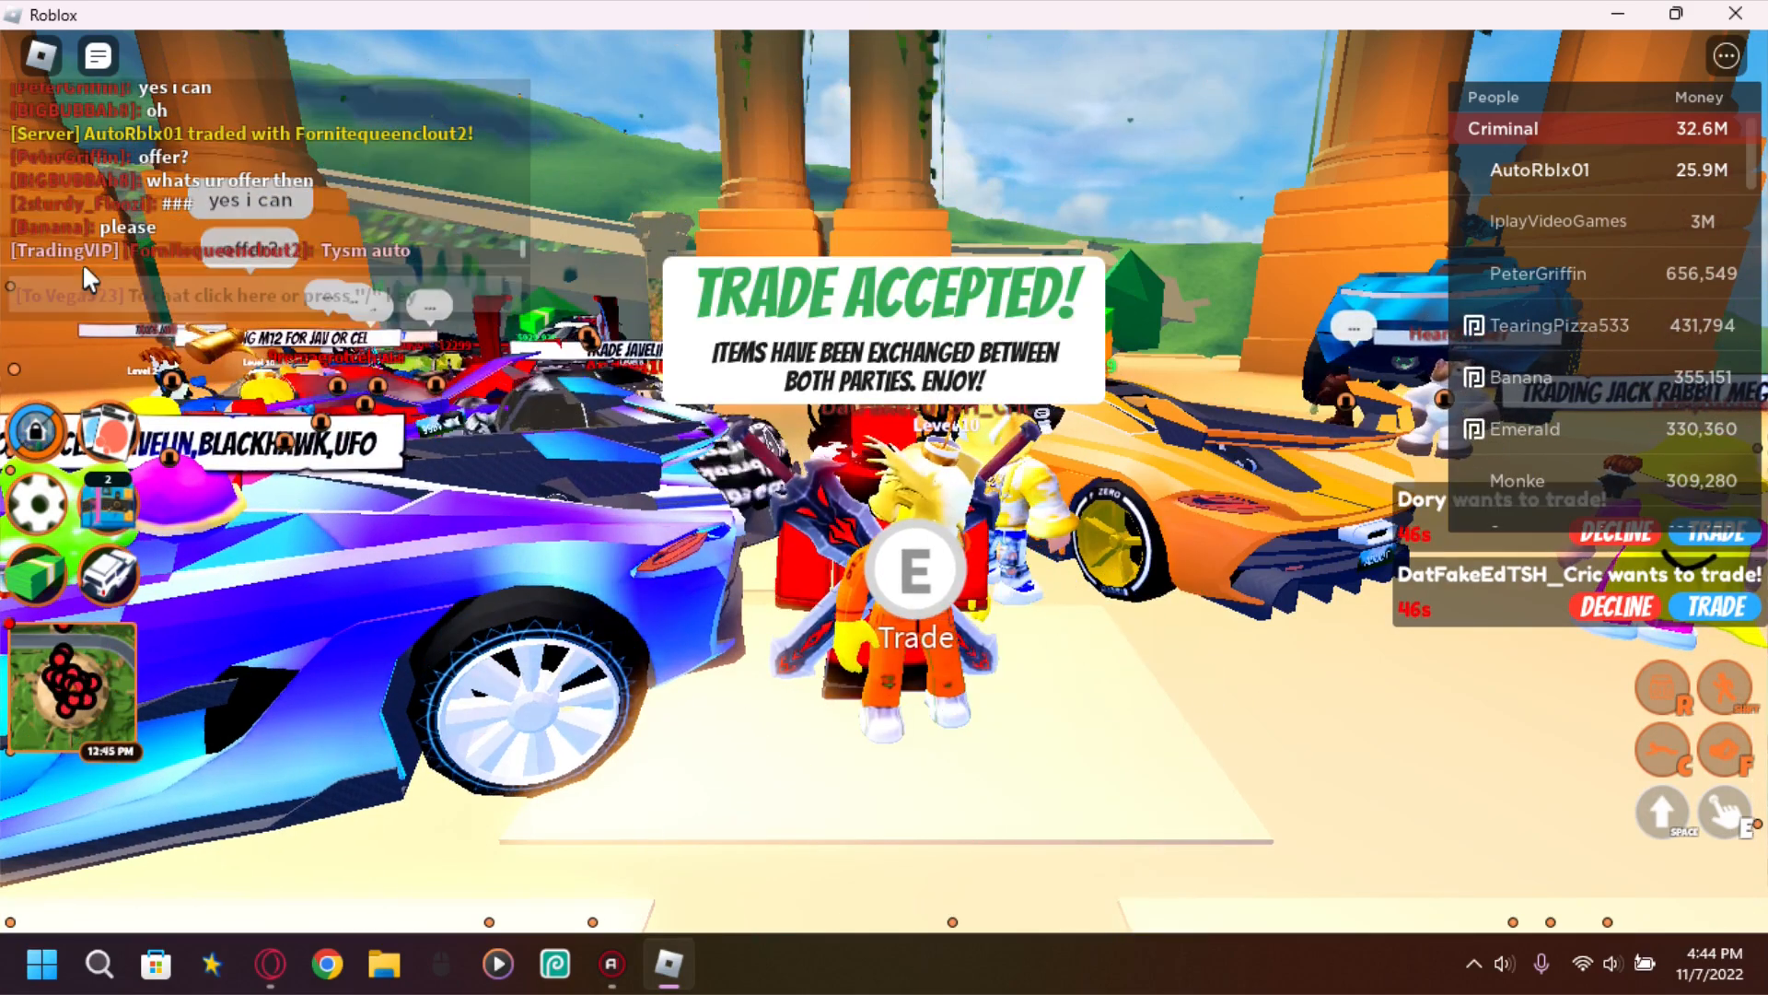
{"action": "type", "text": "np"}
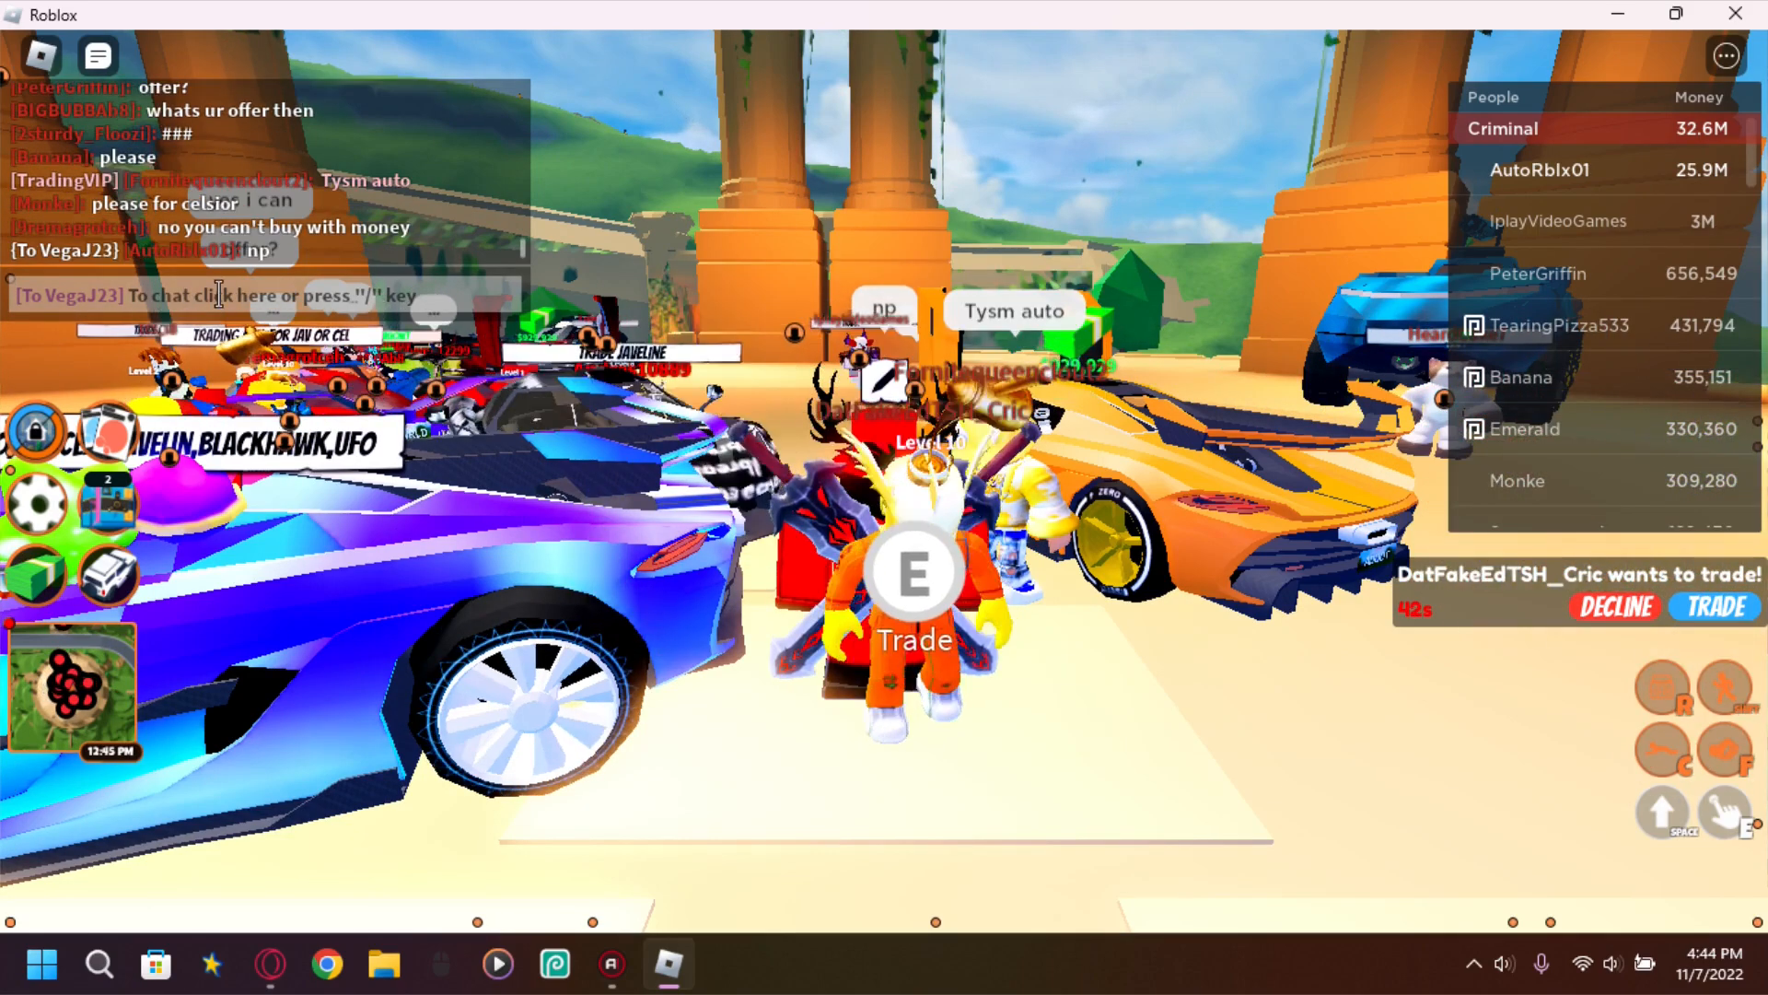
{"action": "type", "text": "thank"}
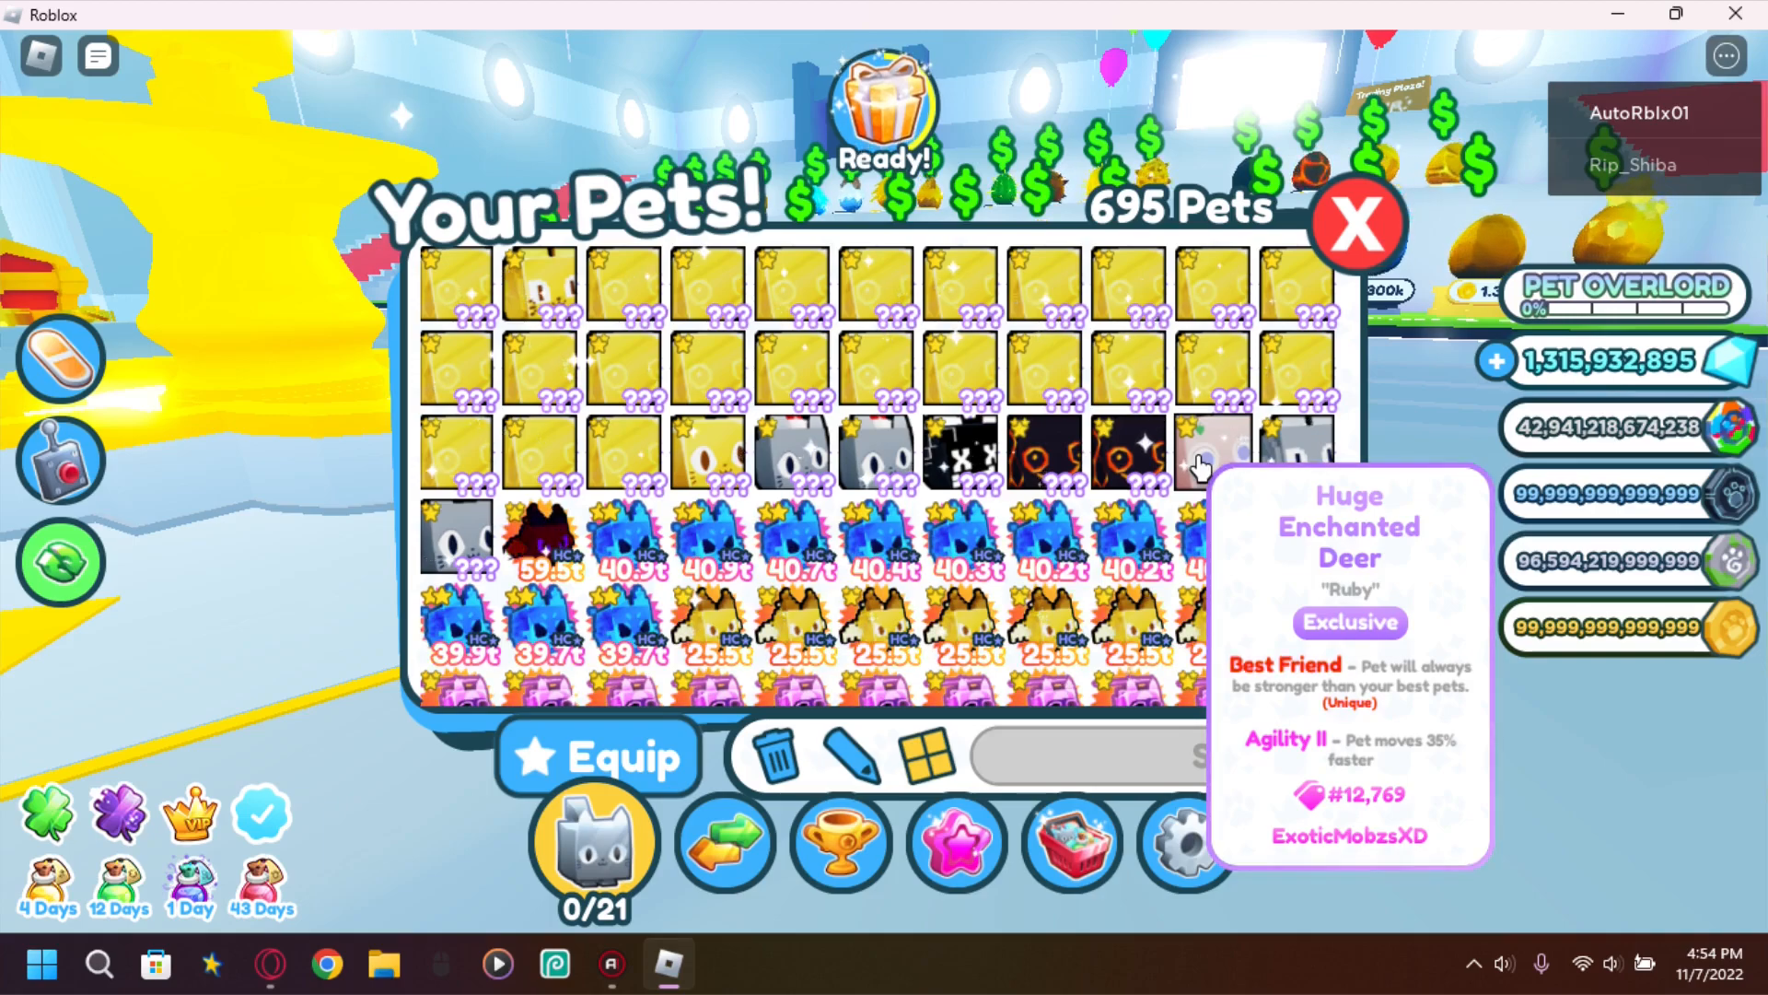
Equip the Huge Enchanted Deer, Huge Pixel Cat and Huge Scary Cat, then close the inventory
{"action": "left_click", "coordinate": [454, 285]}
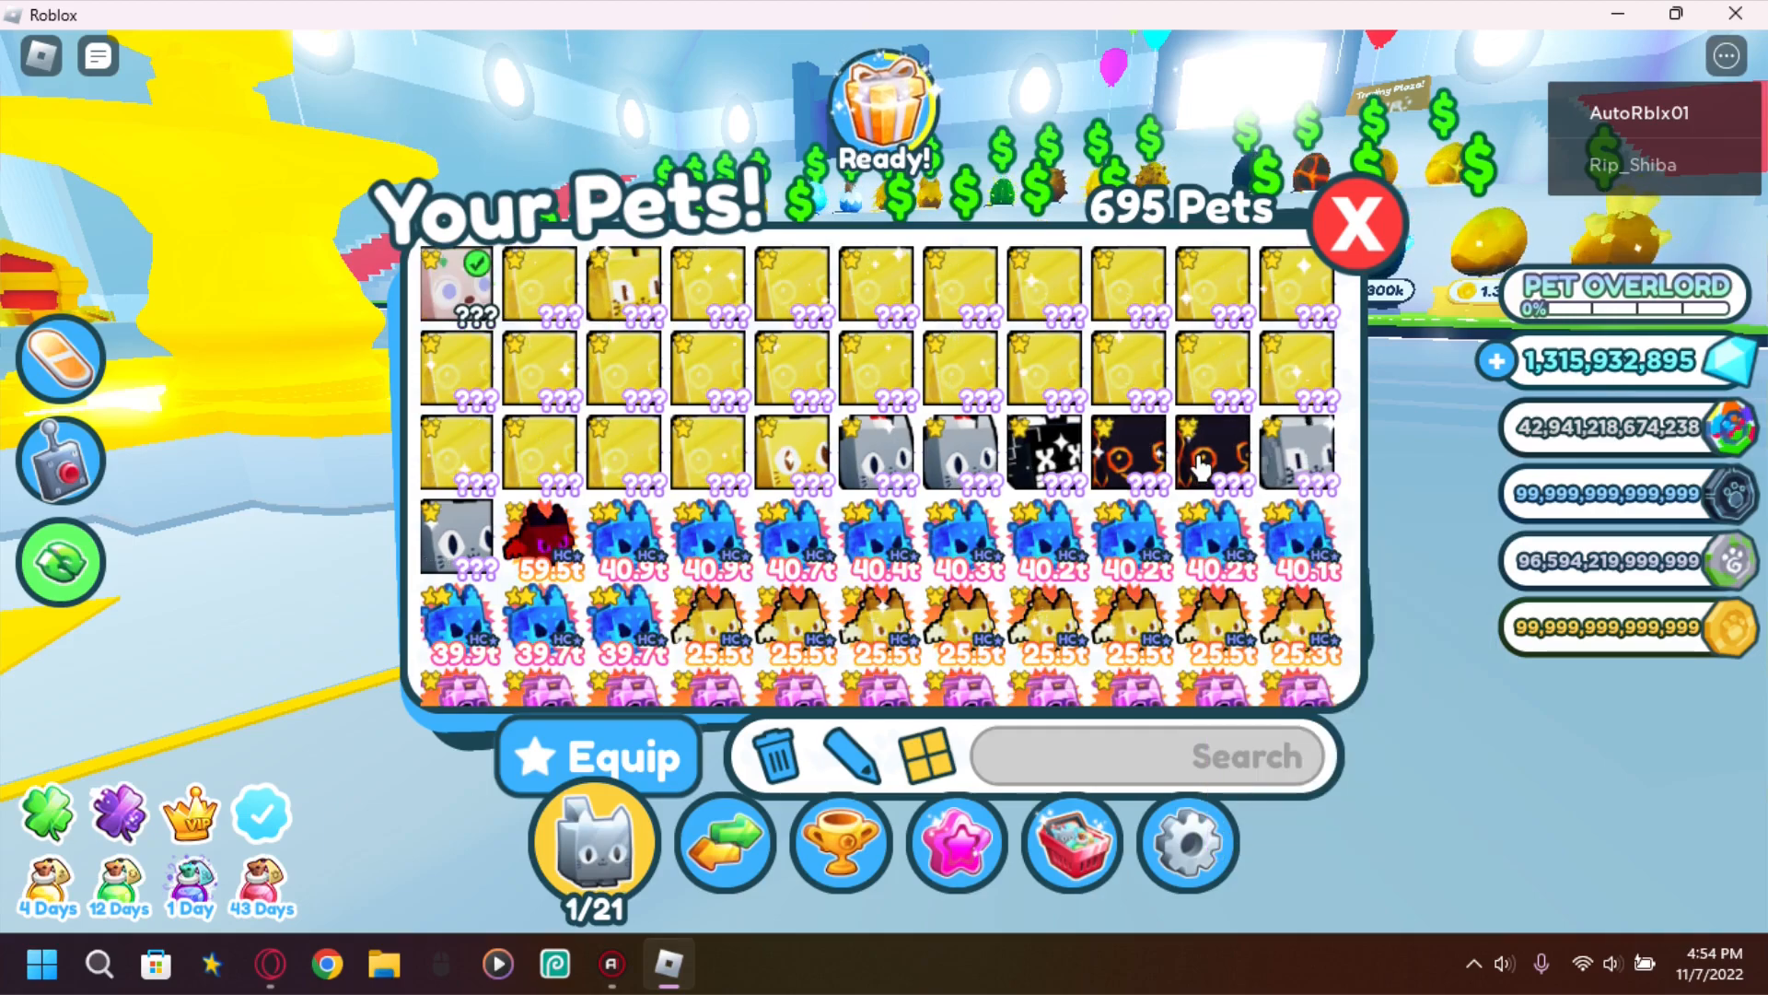
{"action": "mouse_move", "coordinate": [1295, 463]}
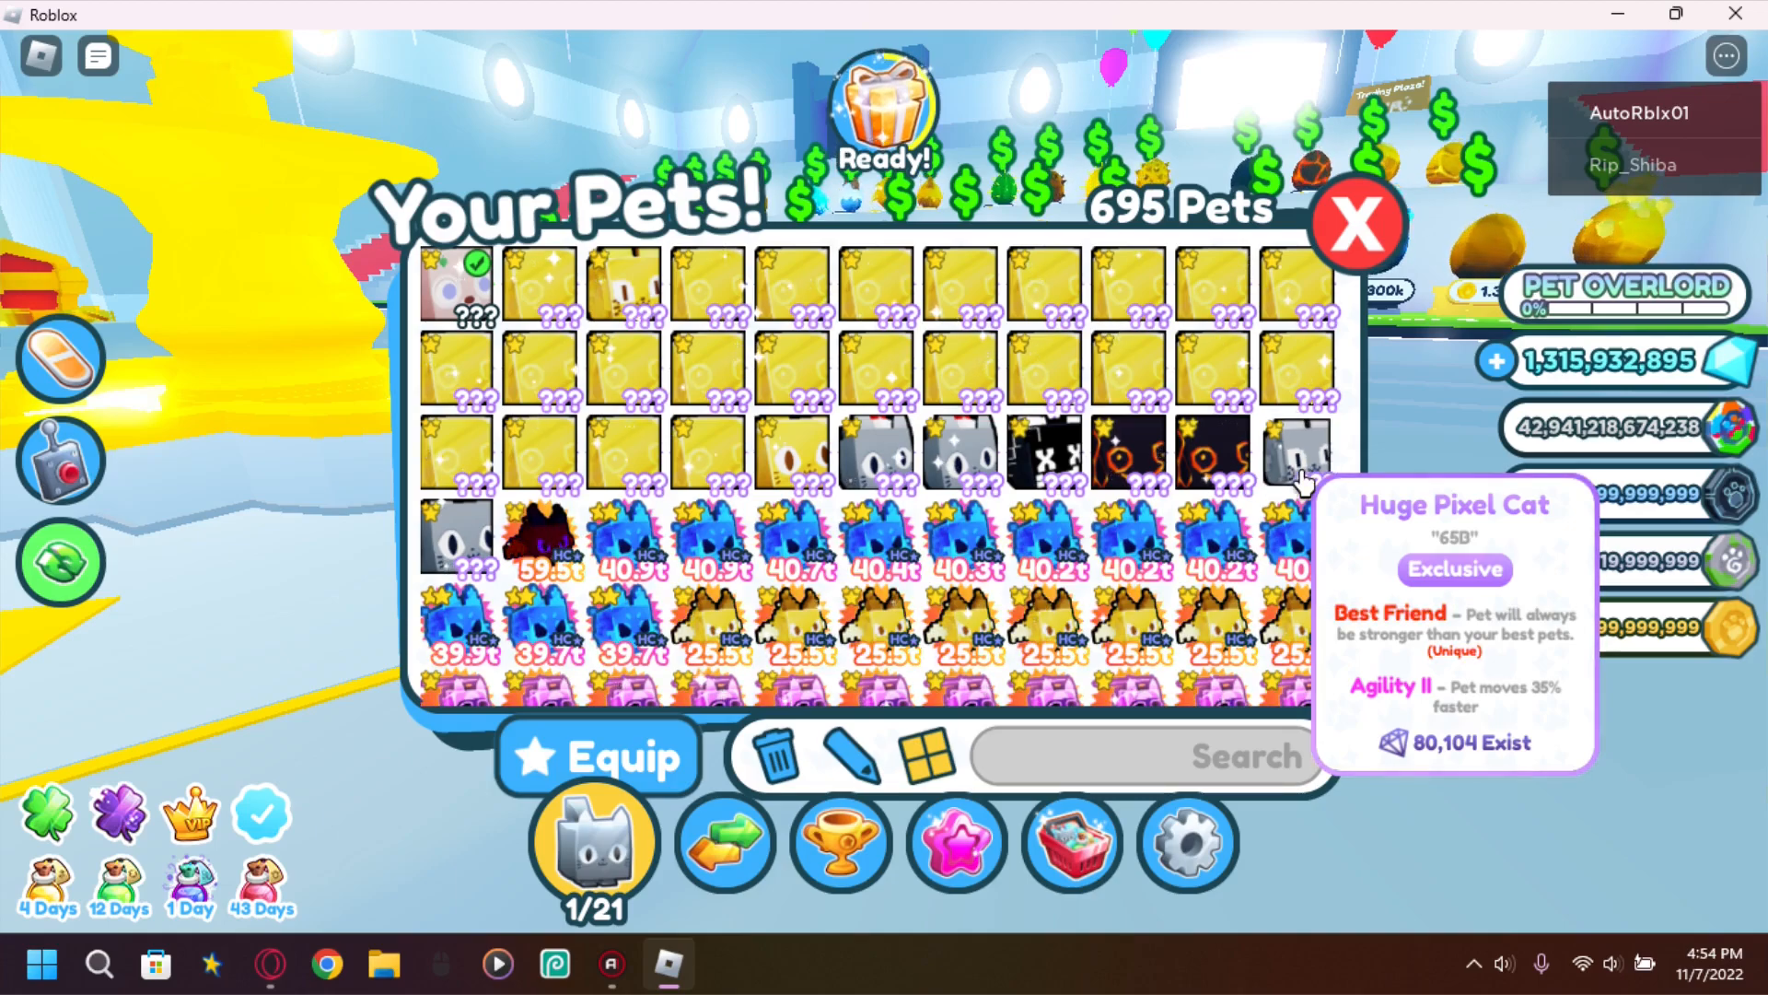
{"action": "left_click", "coordinate": [536, 286]}
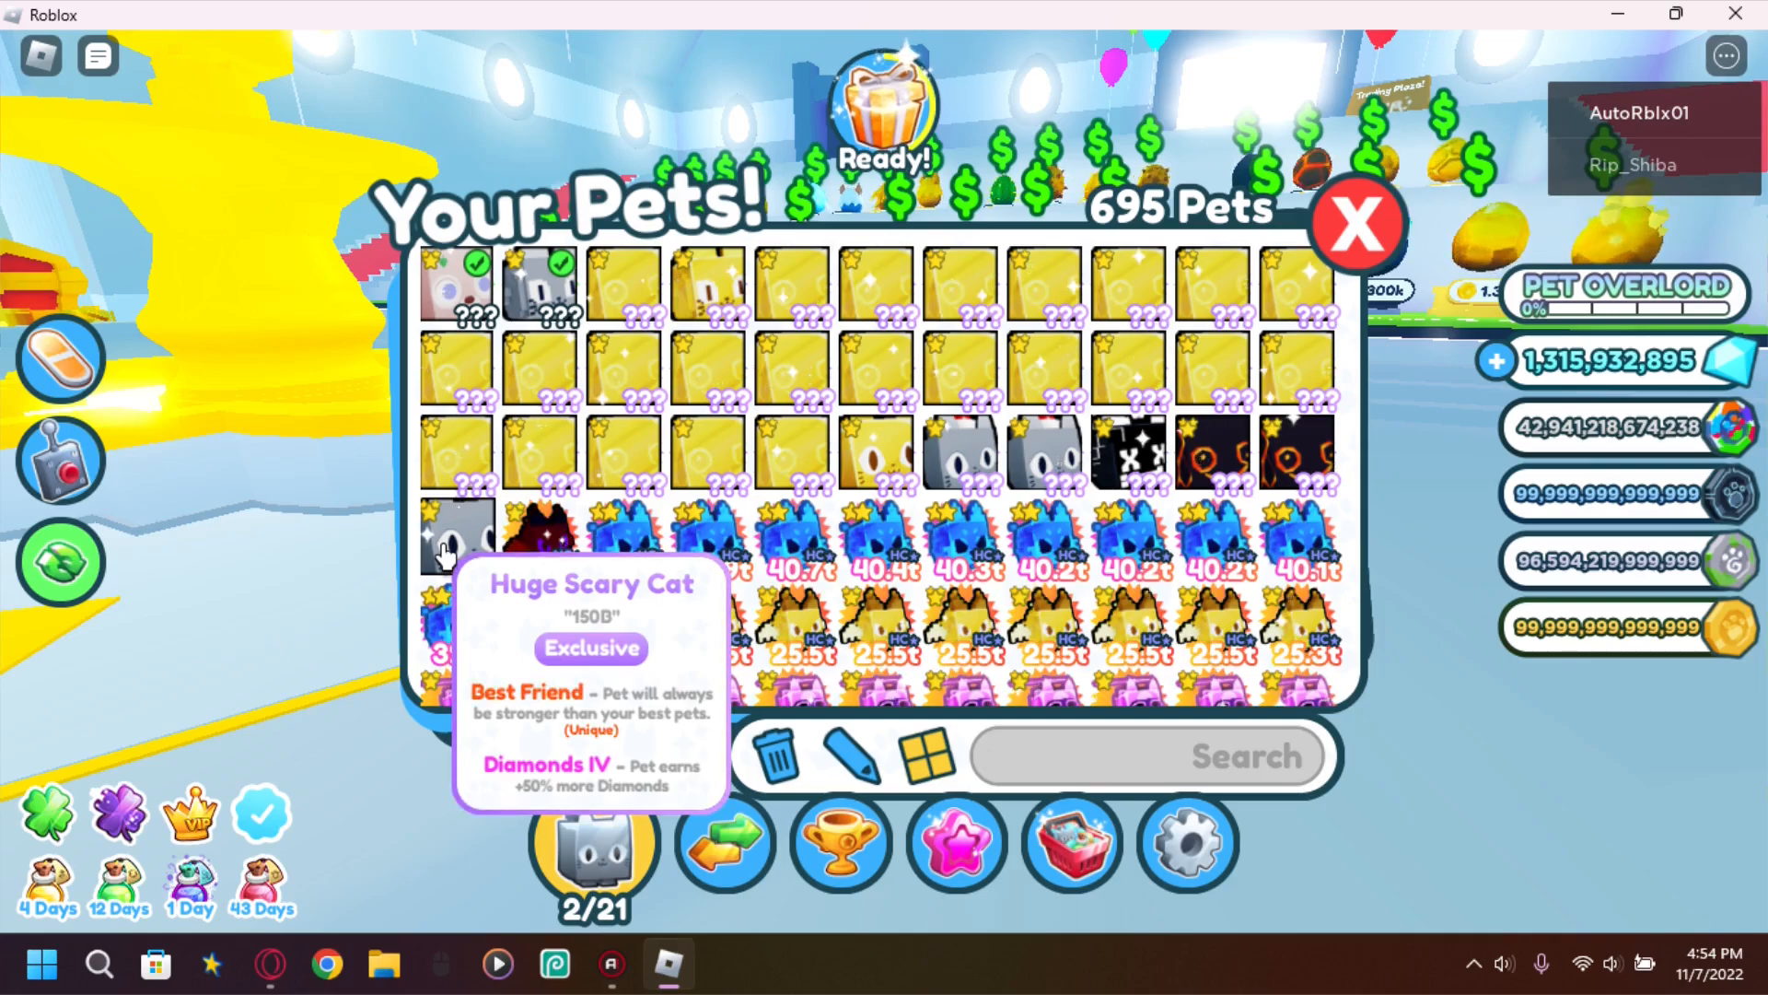
{"action": "left_click", "coordinate": [455, 537]}
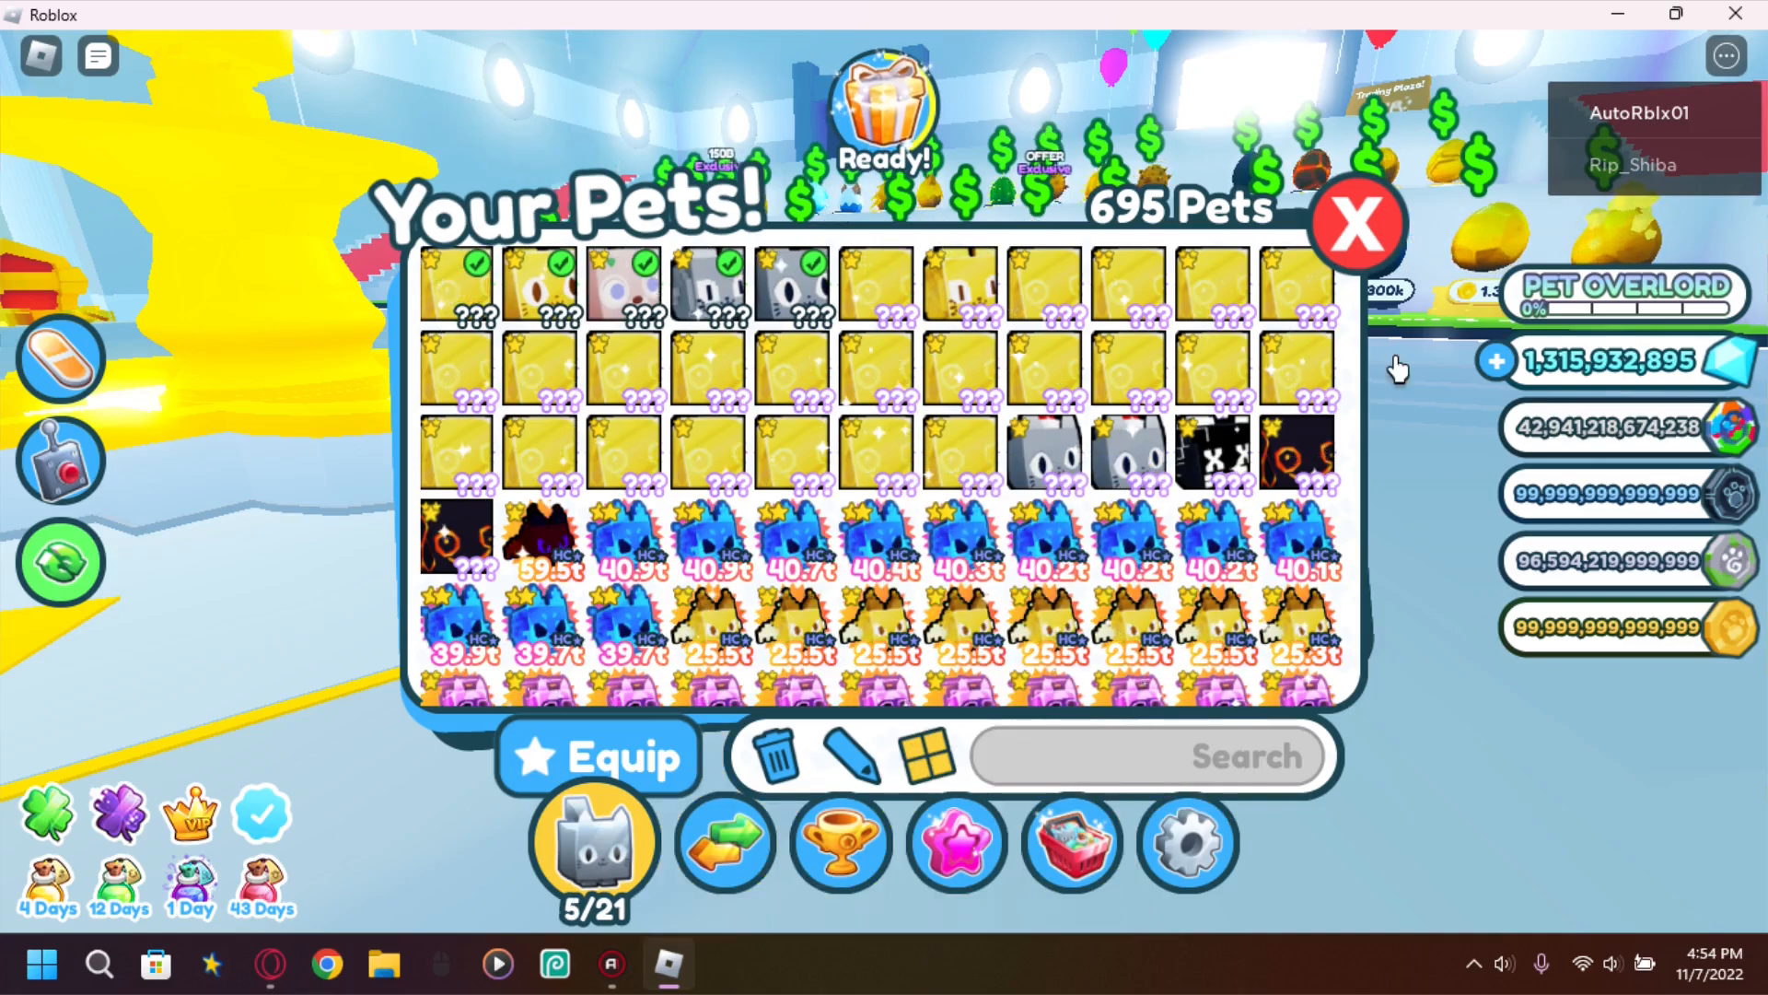
{"action": "left_click", "coordinate": [1356, 222]}
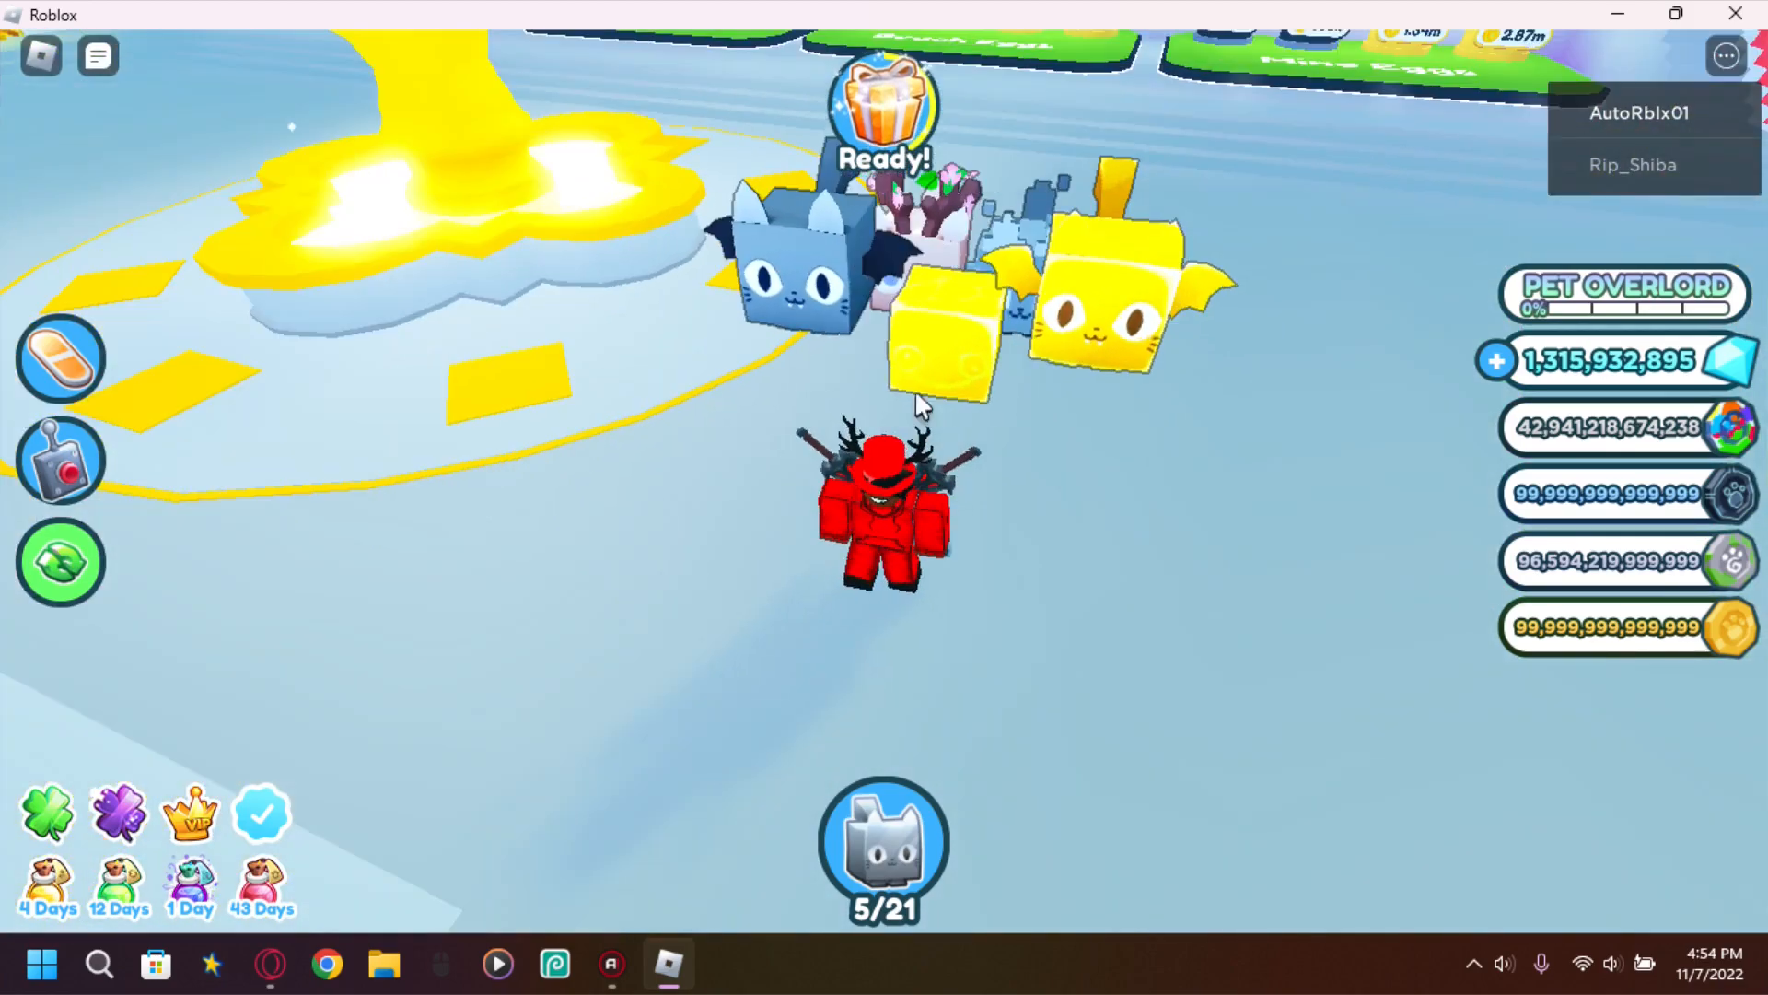
{"action": "mouse_move", "coordinate": [970, 479]}
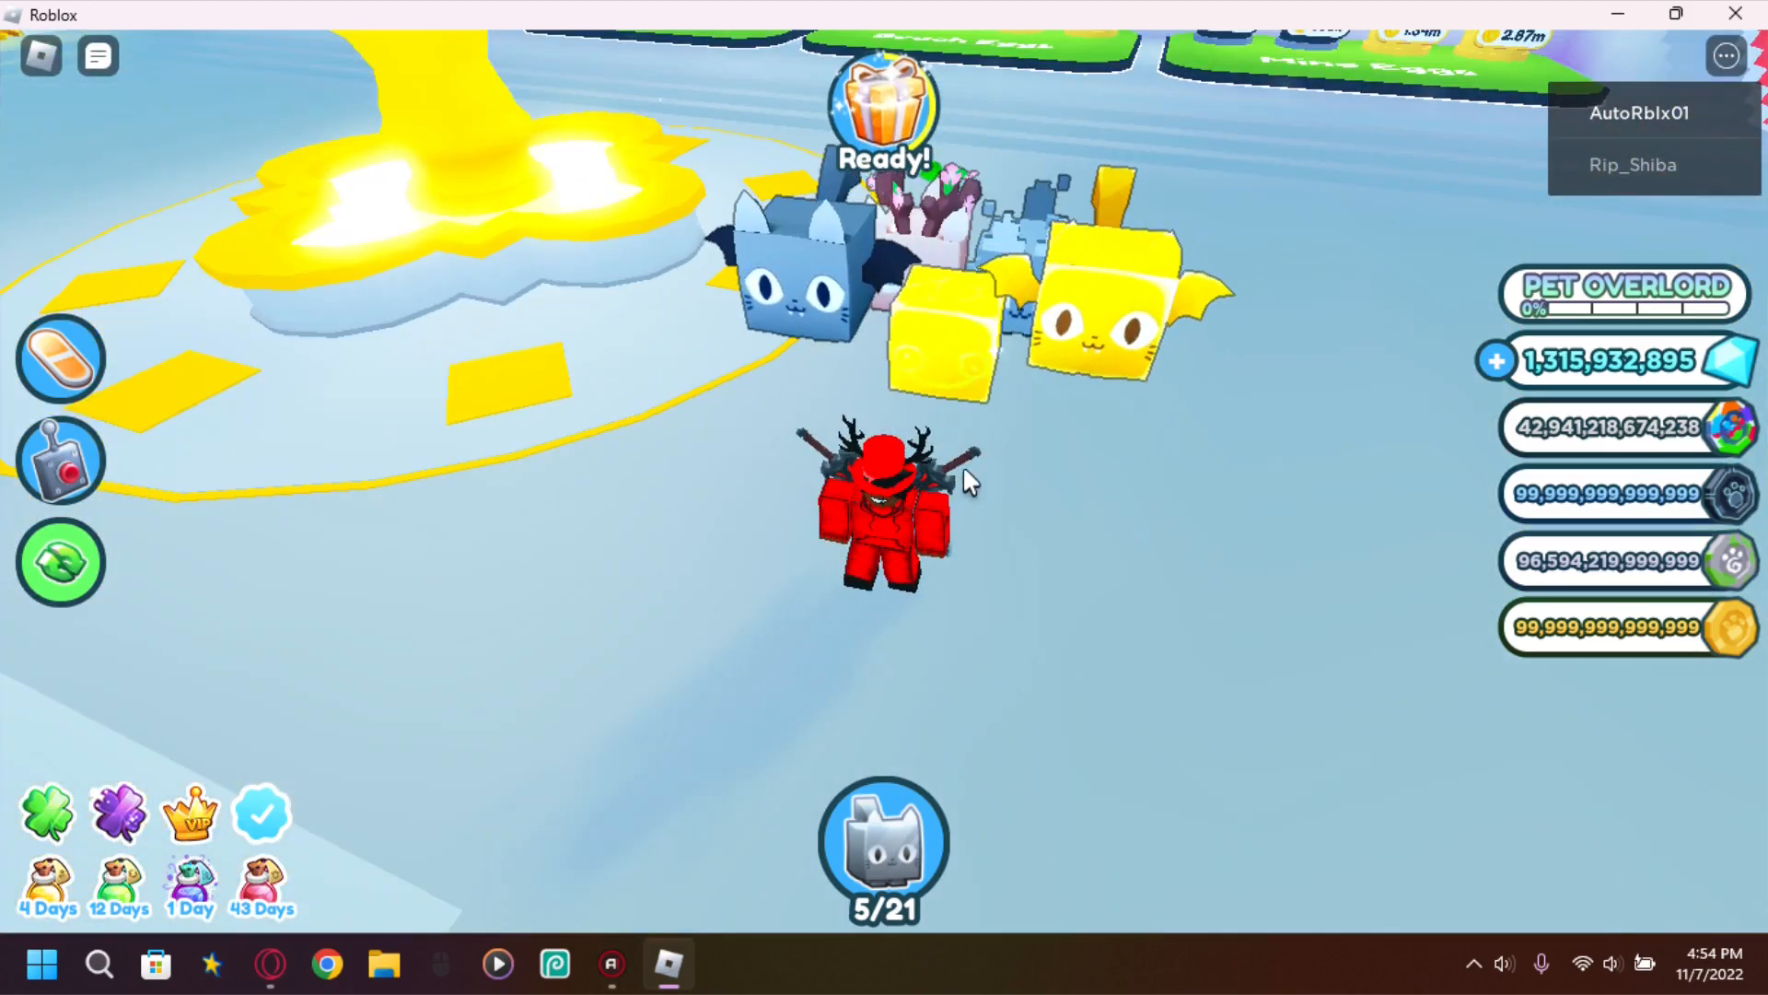